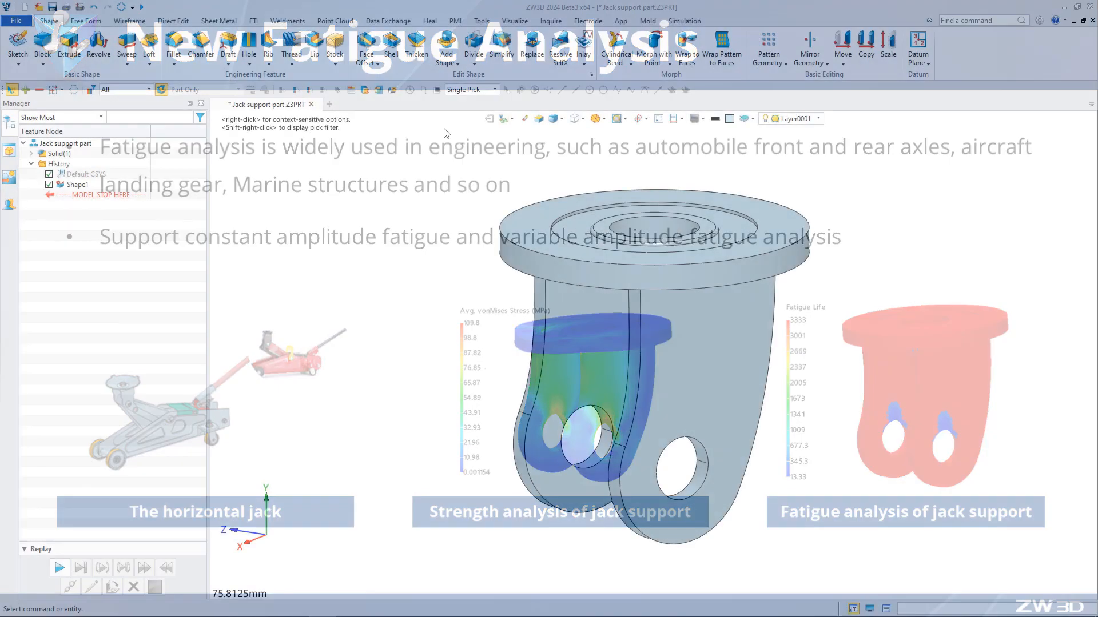
# Create a new Static structural study, Static1, from New Structure in Simulation
pyautogui.click(683, 21)
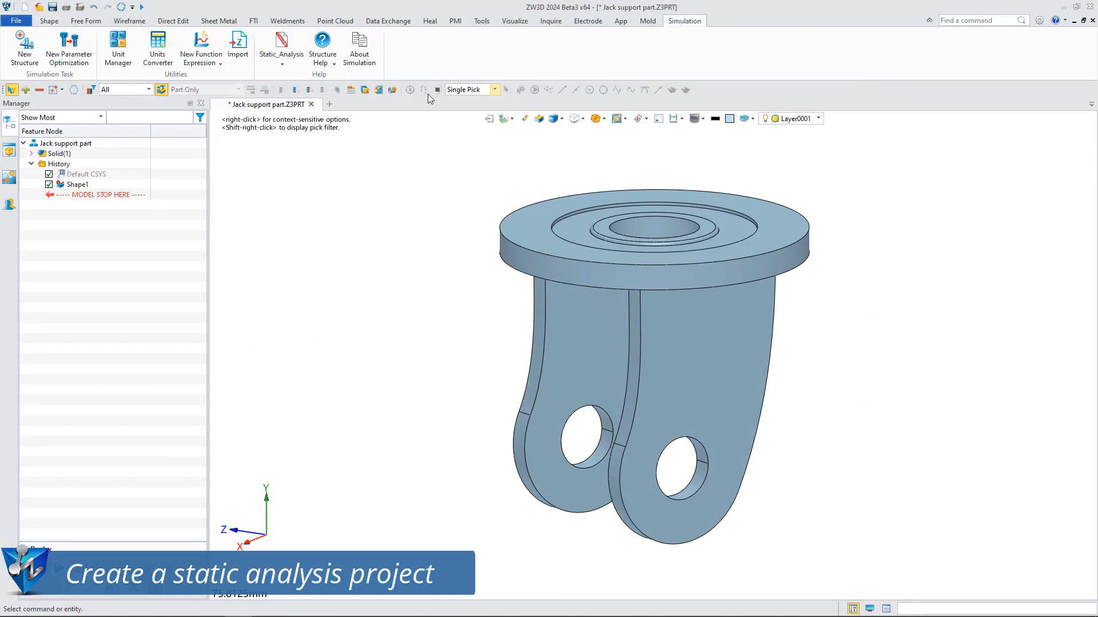
pyautogui.click(20, 42)
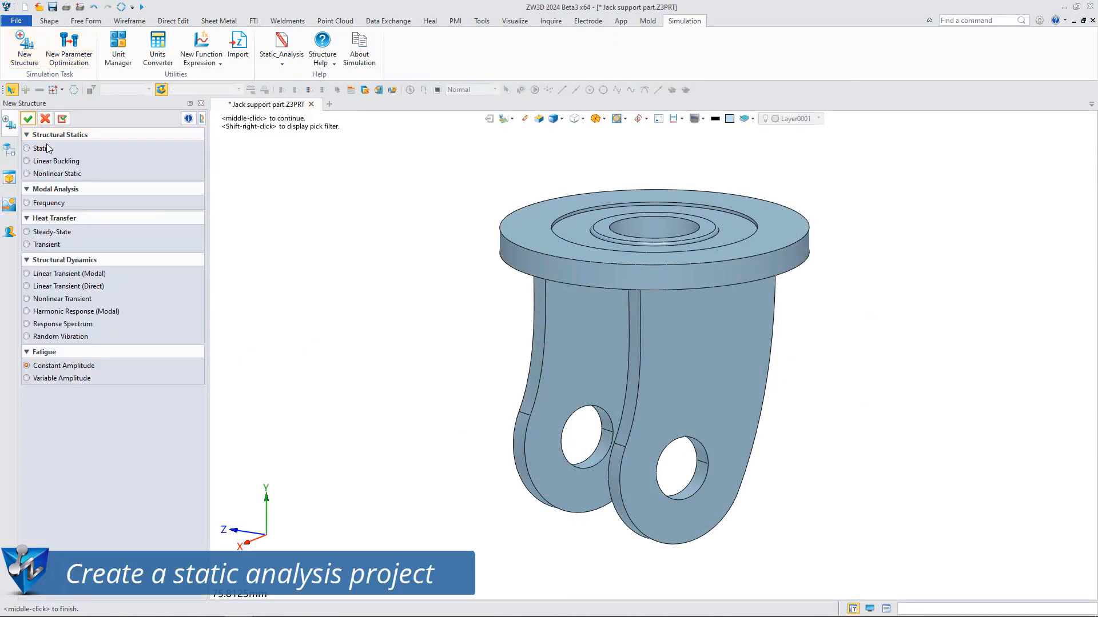
pyautogui.click(26, 148)
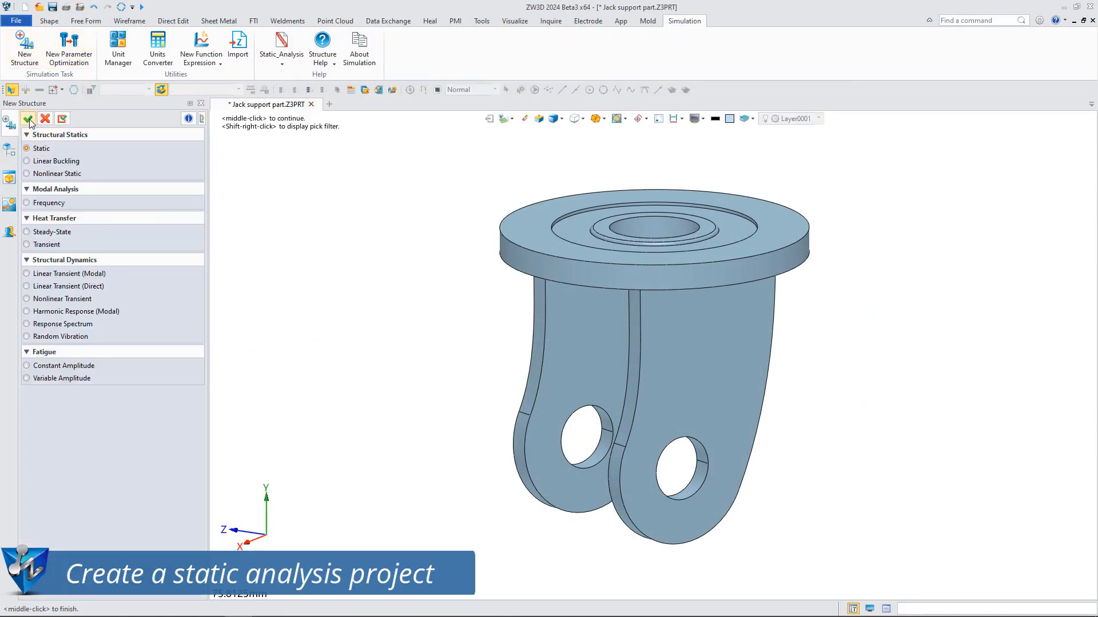
pyautogui.click(27, 119)
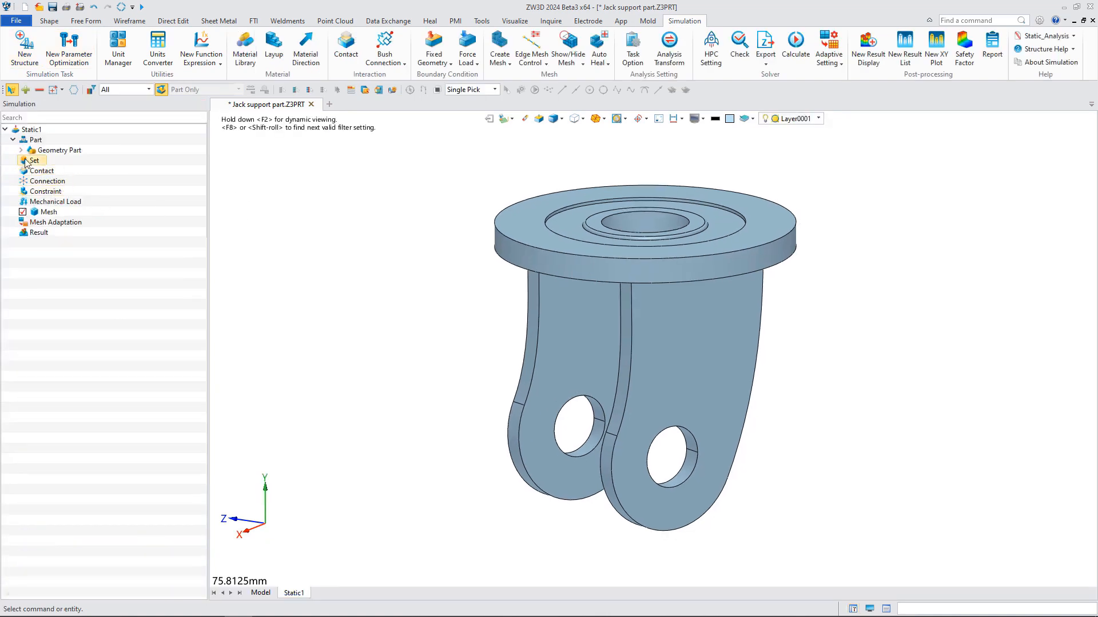
# Assign Alloys [Structural Steel A36] from the system structural materials to solid S1
pyautogui.rightClick(49, 160)
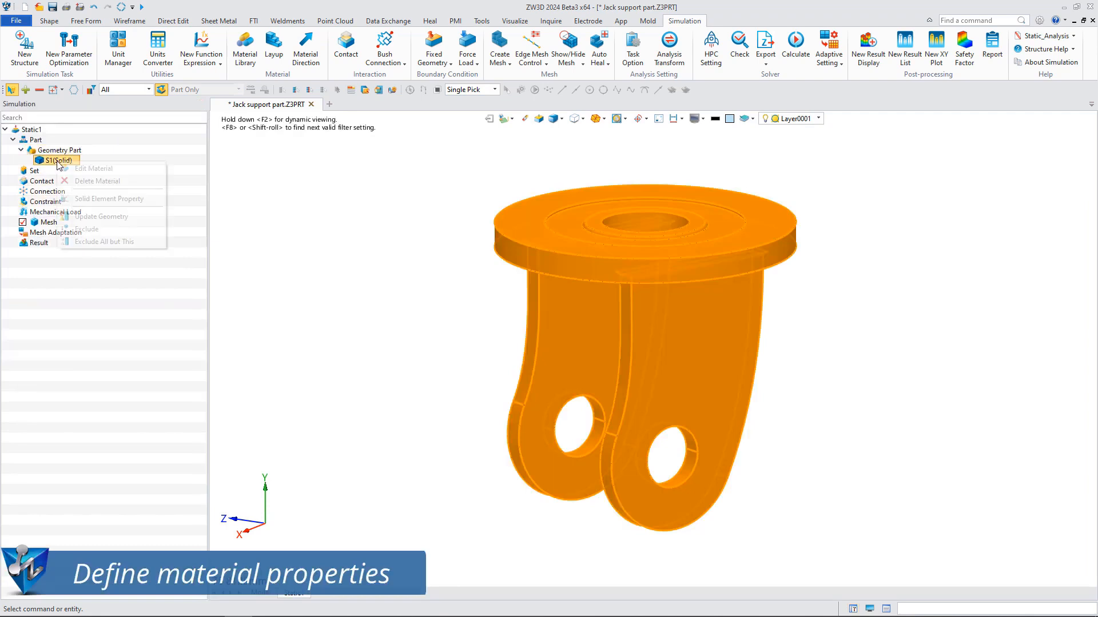
pyautogui.click(93, 168)
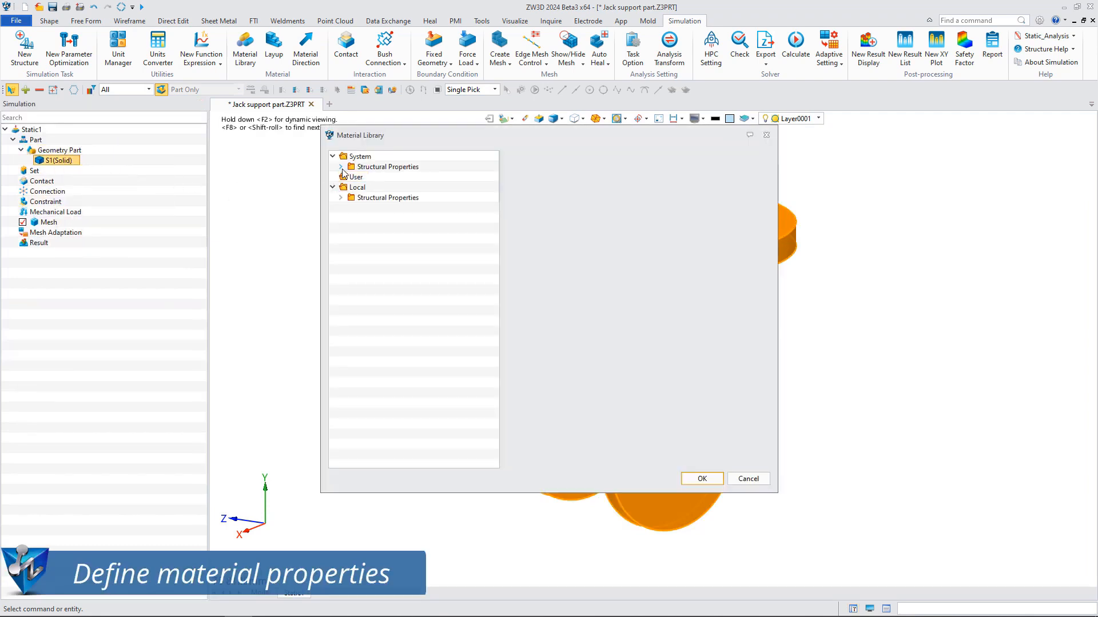
pyautogui.click(340, 167)
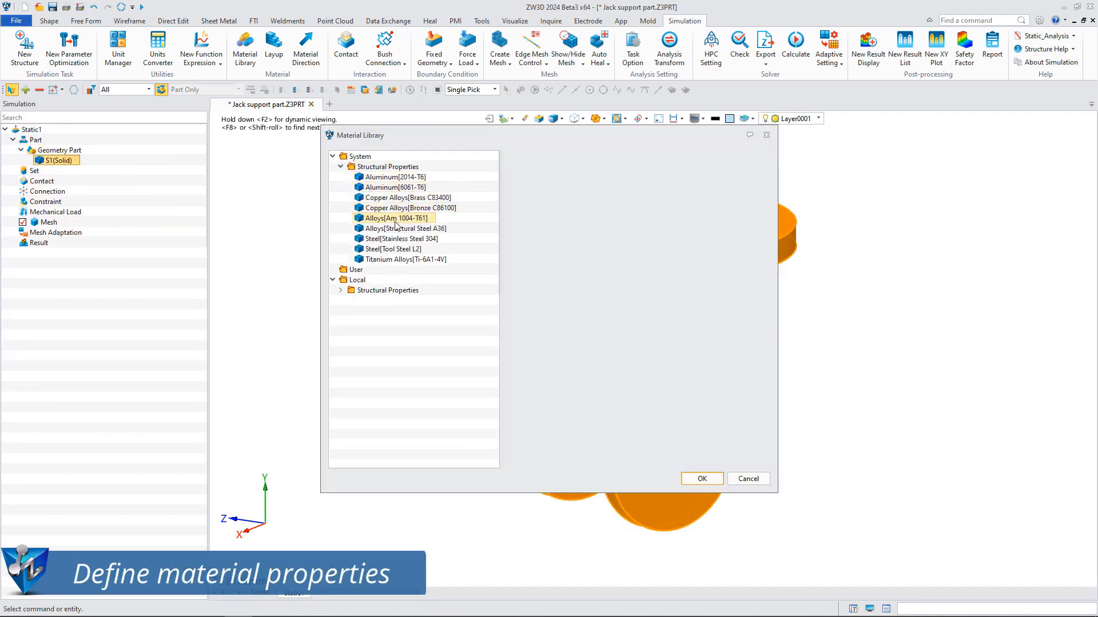
pyautogui.click(702, 478)
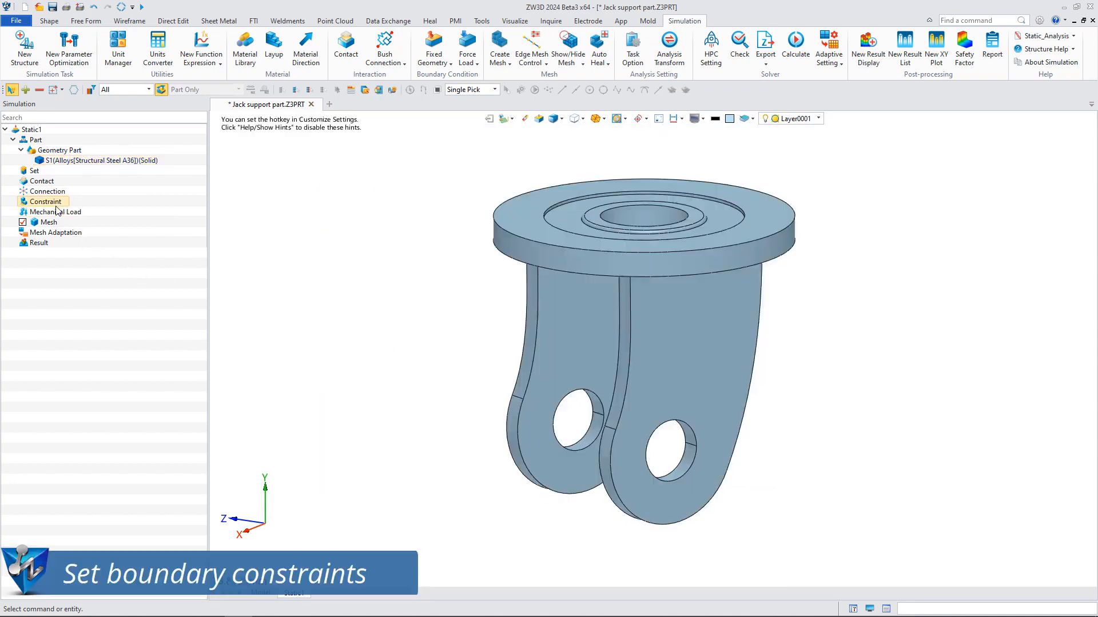
# Add a Fixed Geometry constraint on the flange's top annular face
pyautogui.rightClick(44, 201)
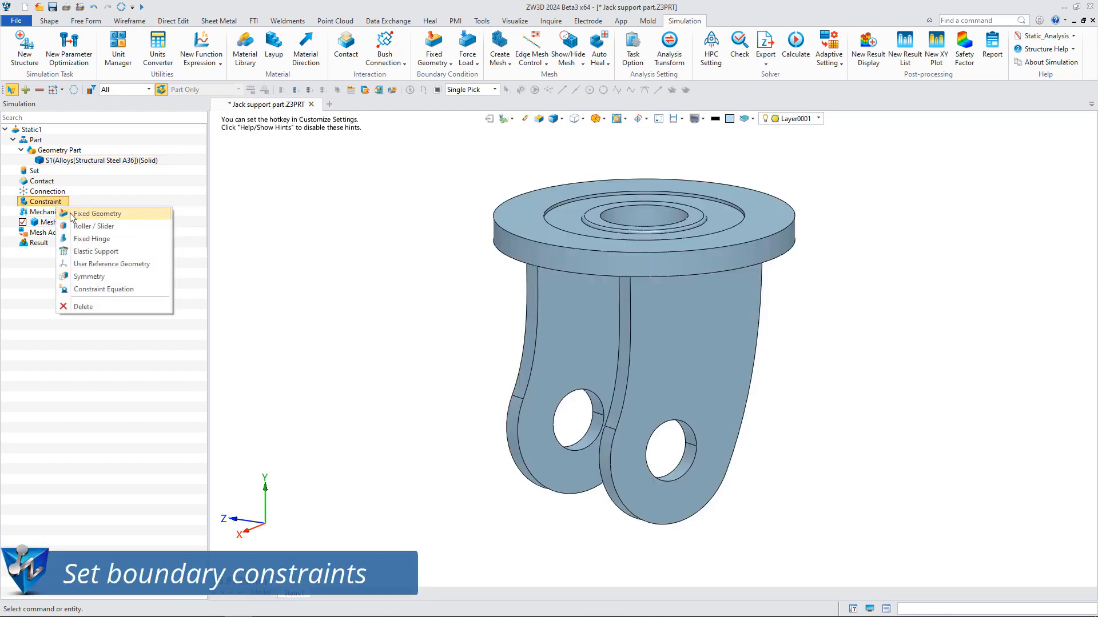
pyautogui.click(96, 213)
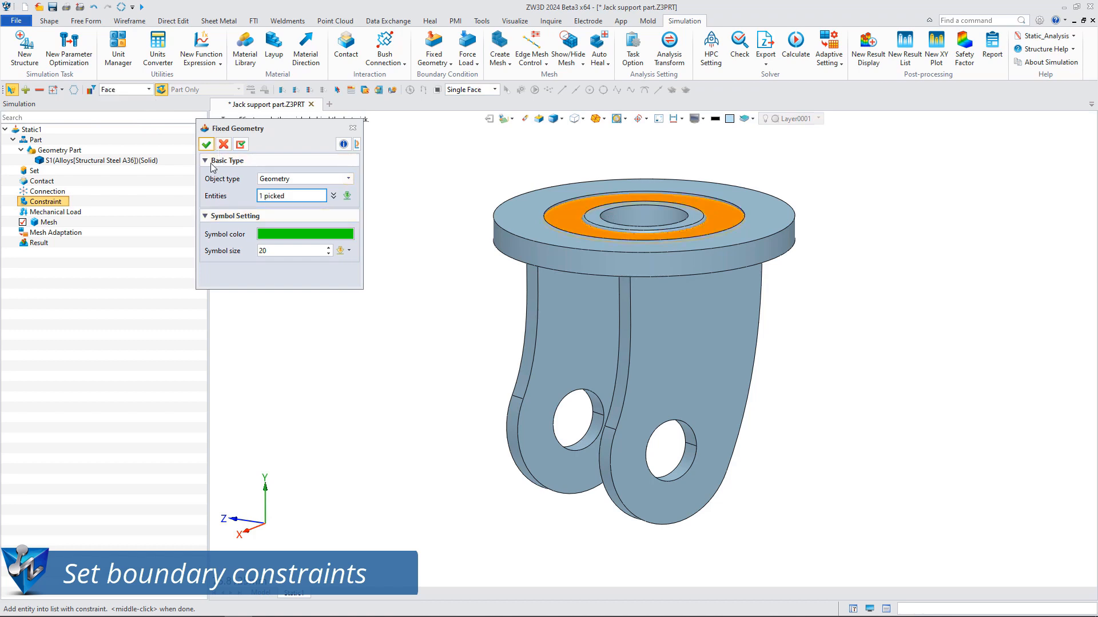
pyautogui.click(205, 144)
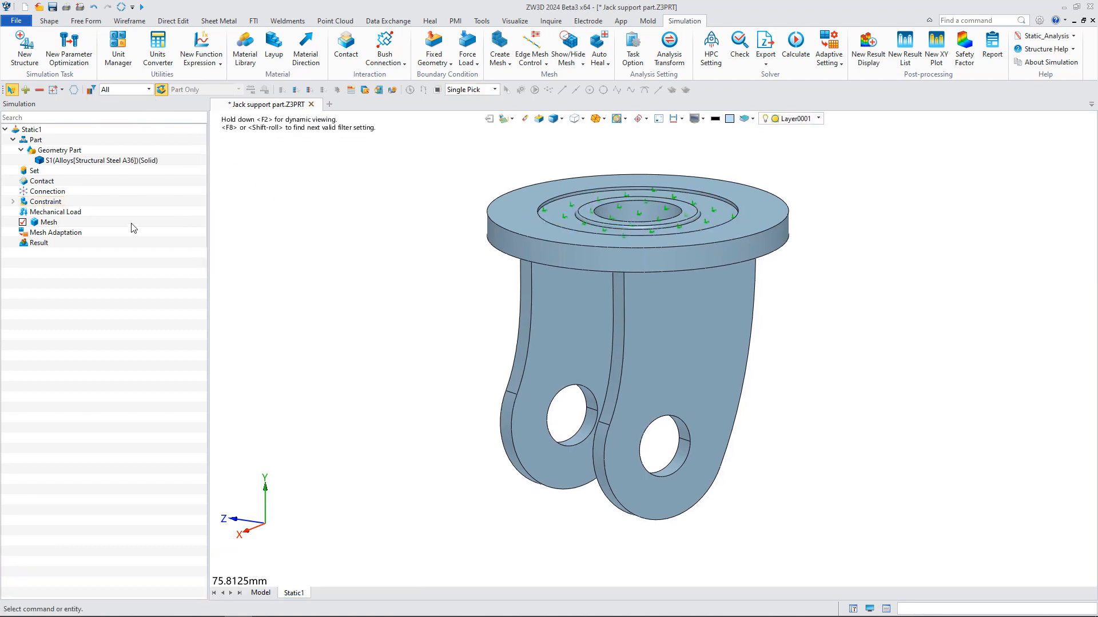
# Apply a 4500 N bearing load in direction 0,1,0 on both lug hole faces
pyautogui.rightClick(55, 211)
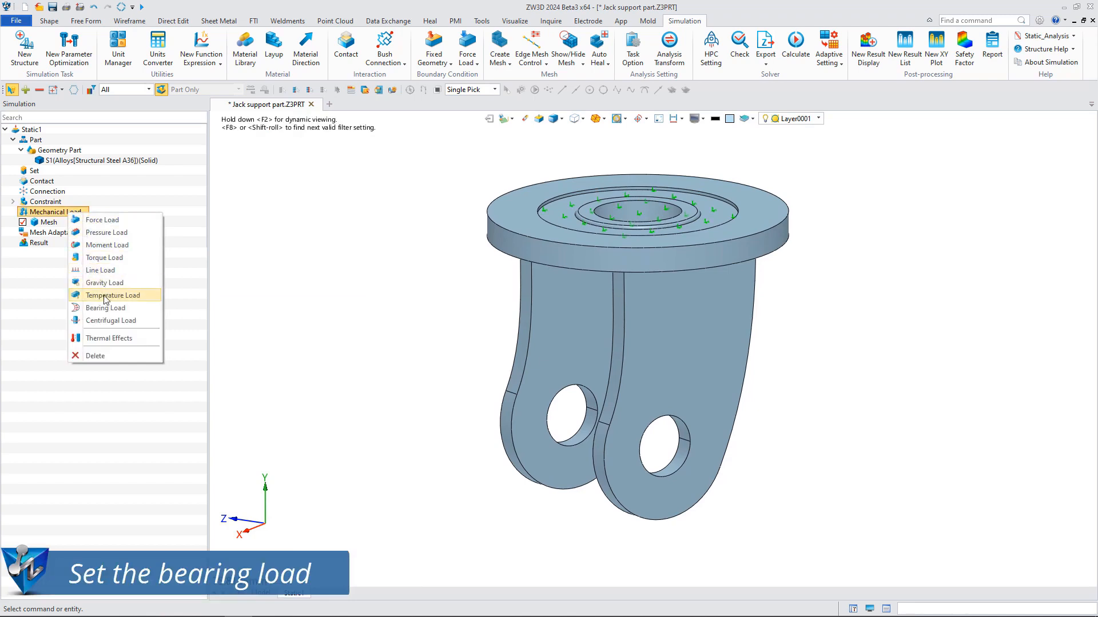
pyautogui.click(105, 308)
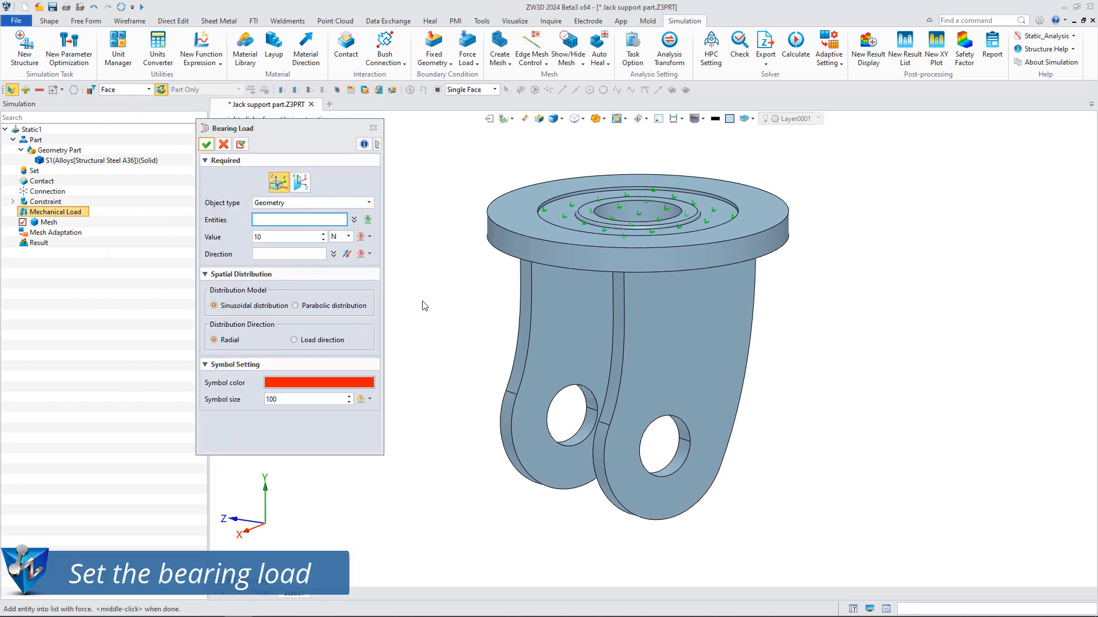
pyautogui.click(674, 430)
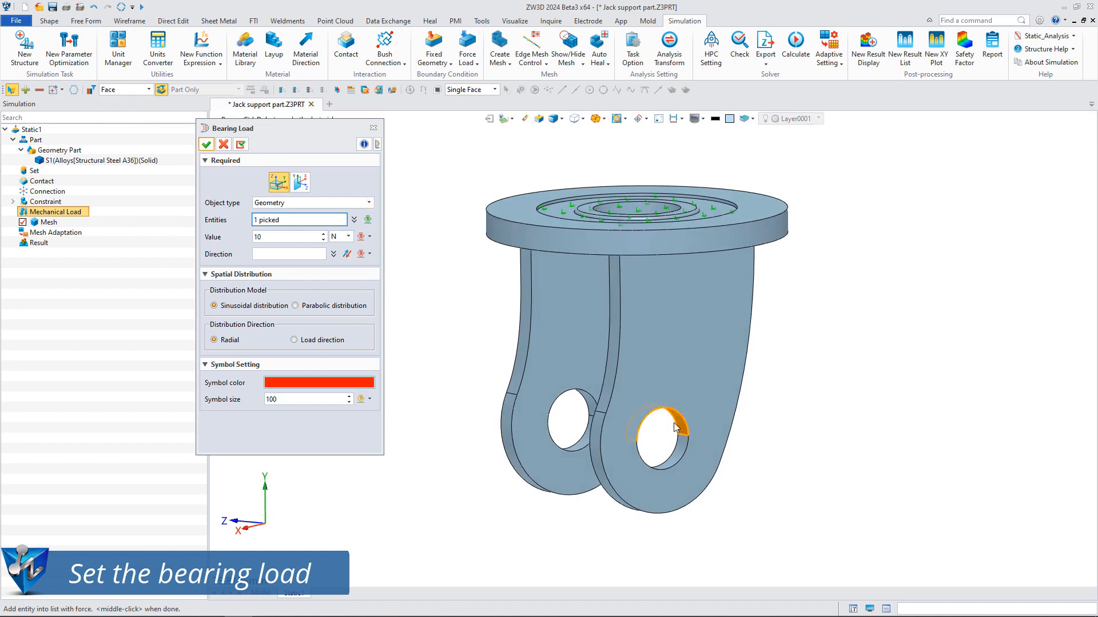
pyautogui.click(566, 401)
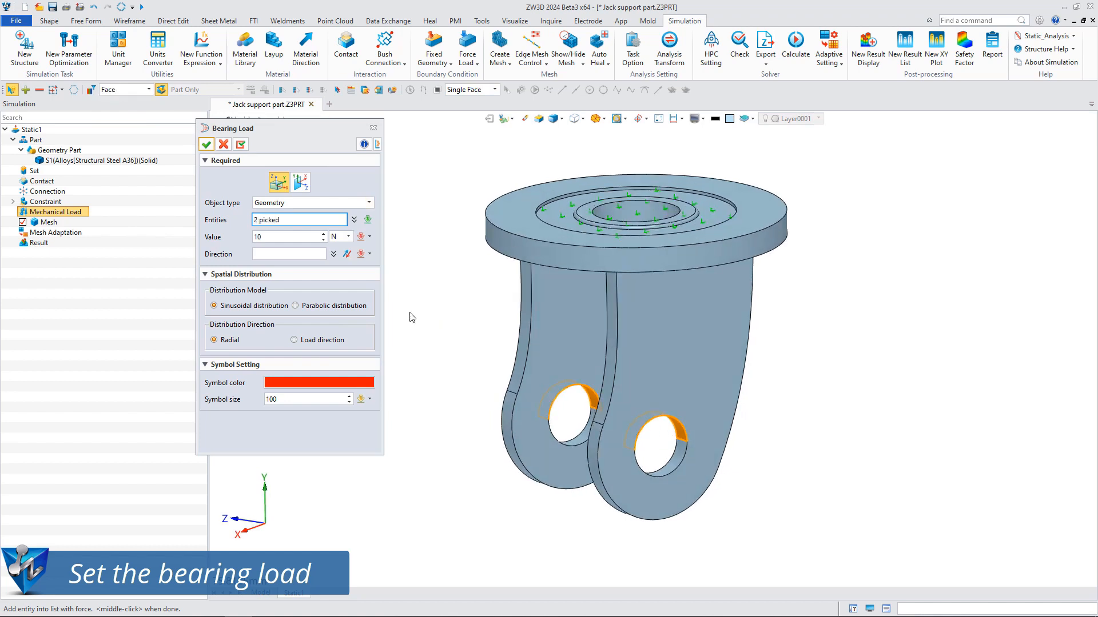
pyautogui.write('4500')
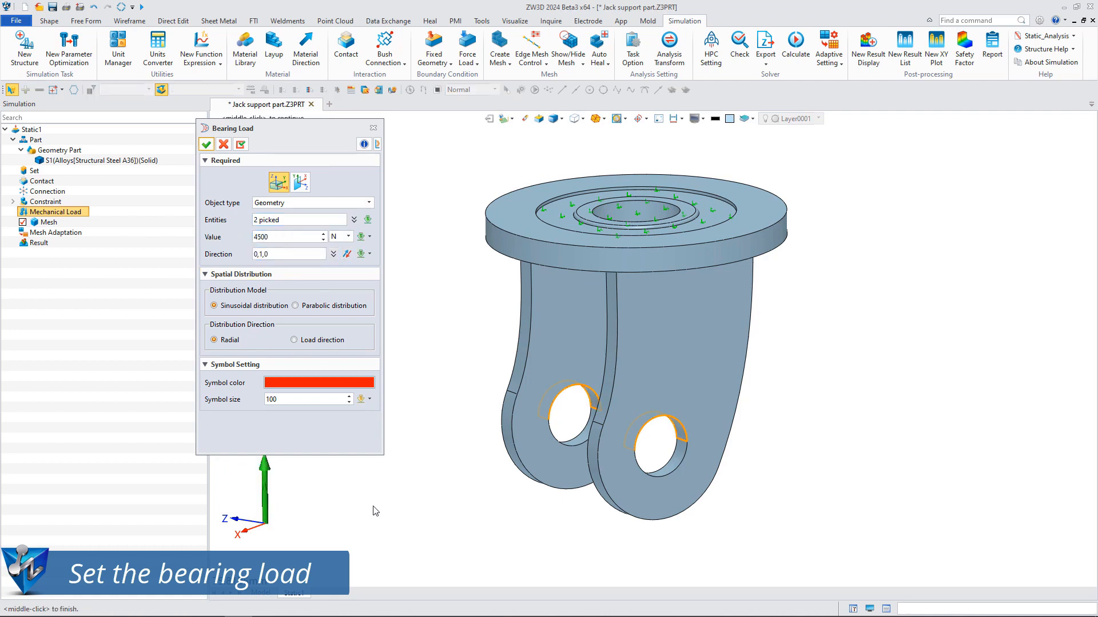
pyautogui.click(205, 144)
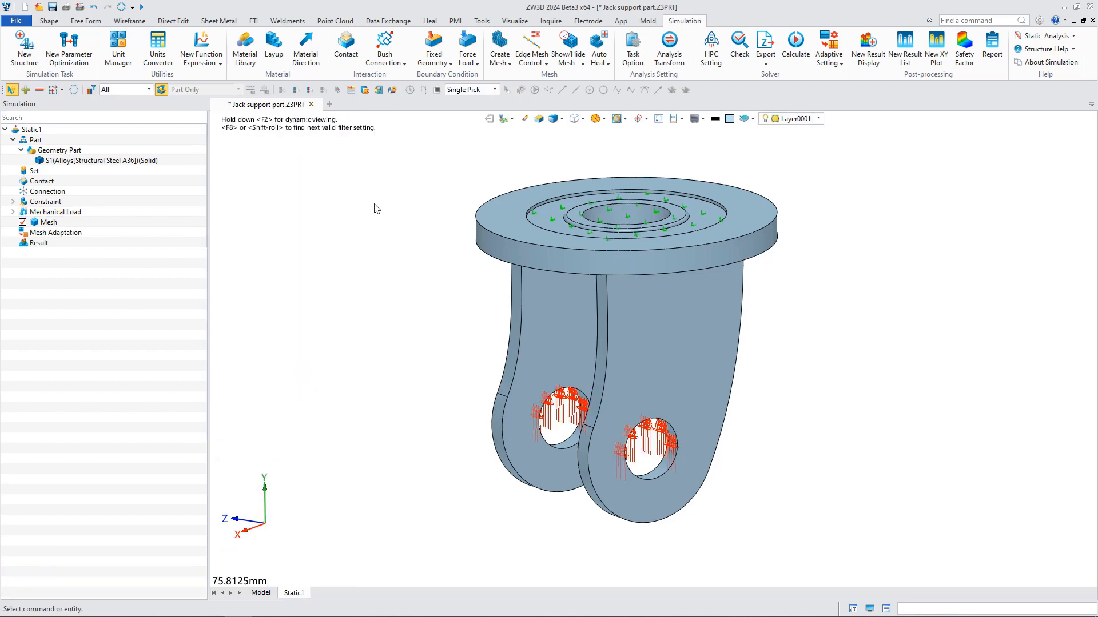
# Generate a 3D mesh of the jack support solid with 1 mm element size
pyautogui.click(499, 43)
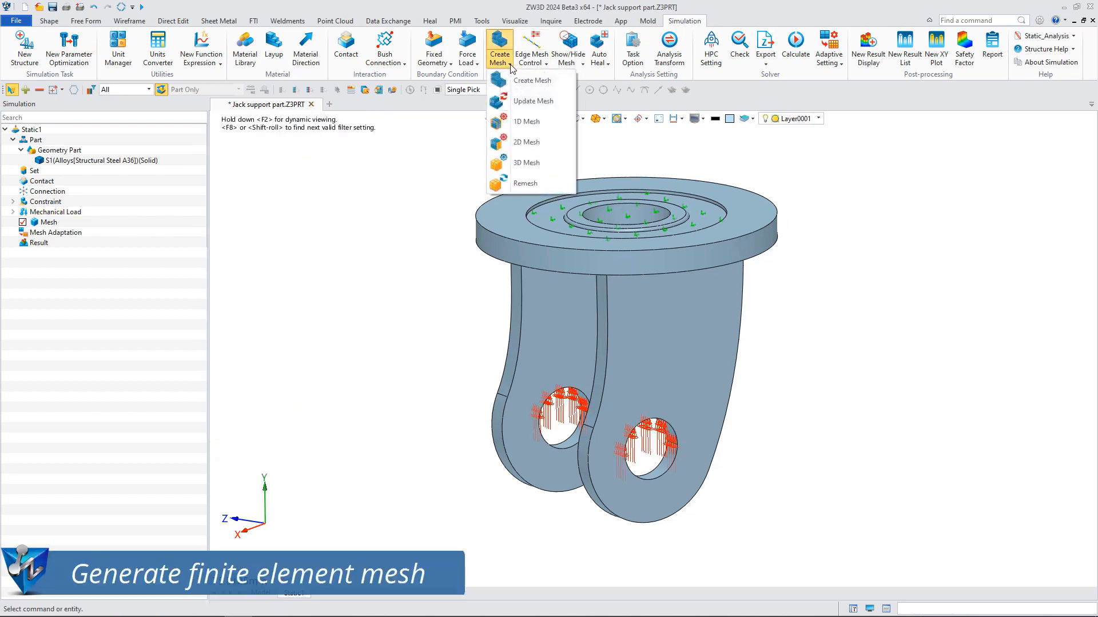
pyautogui.click(526, 163)
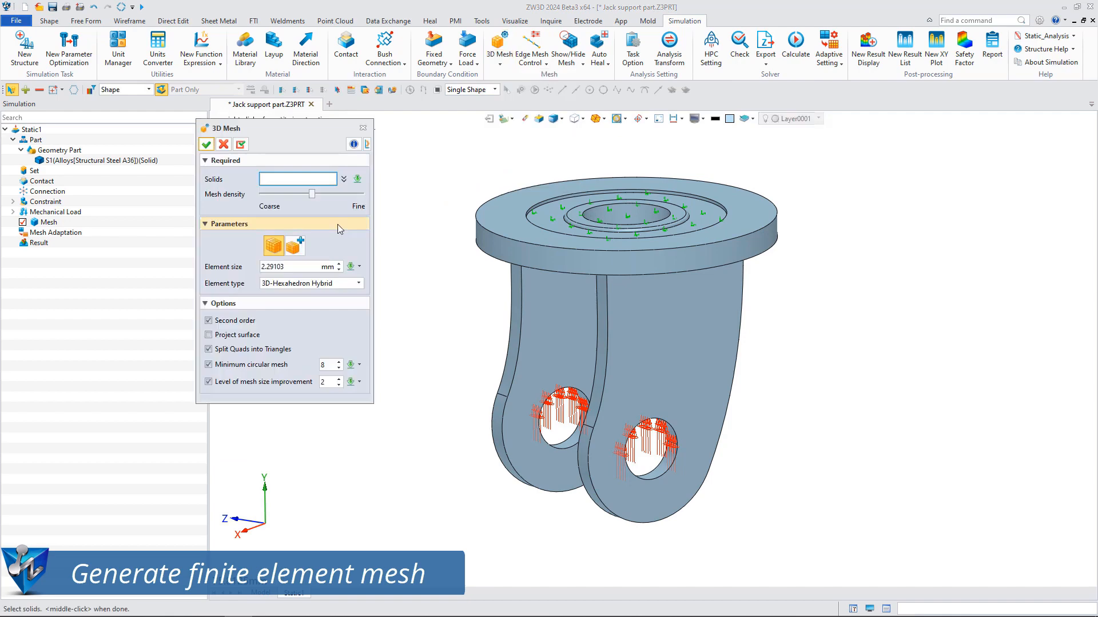
pyautogui.click(630, 303)
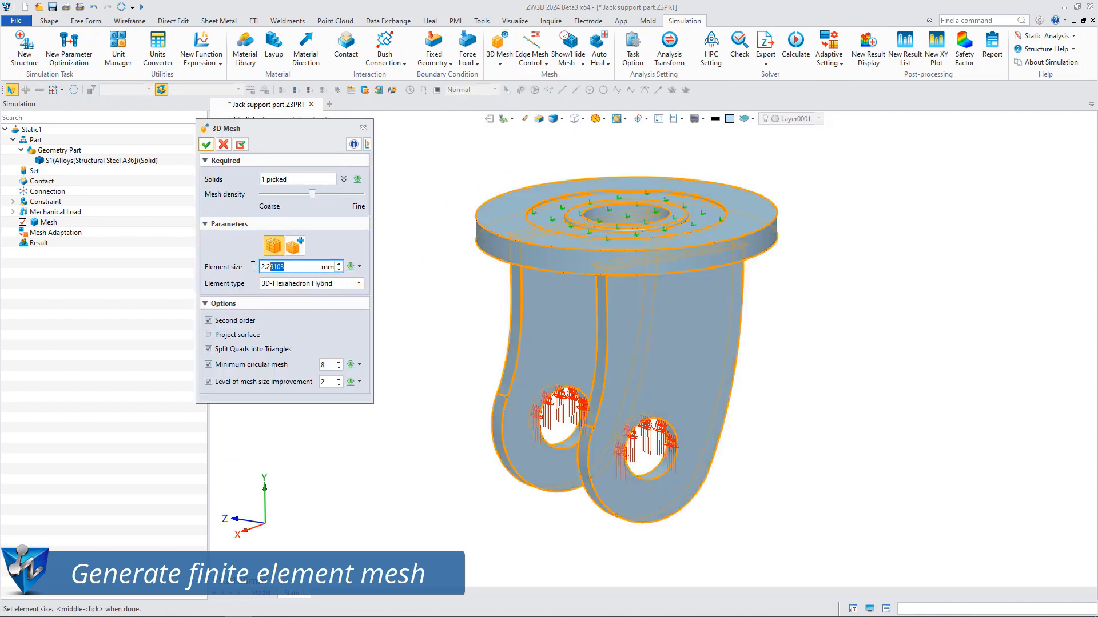
pyautogui.write('1')
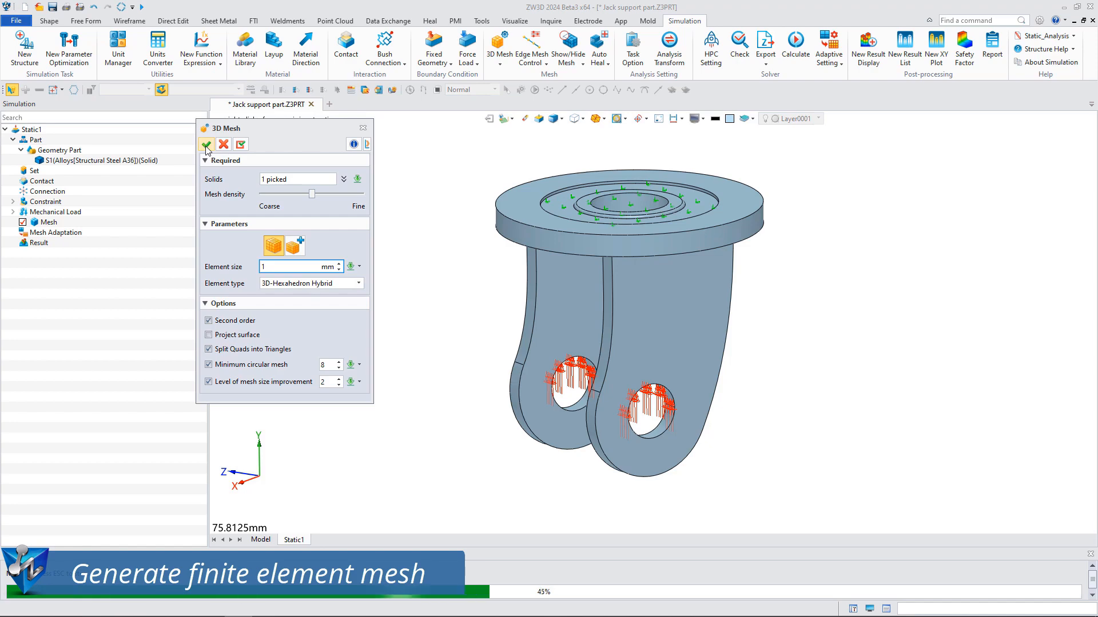
pyautogui.click(206, 144)
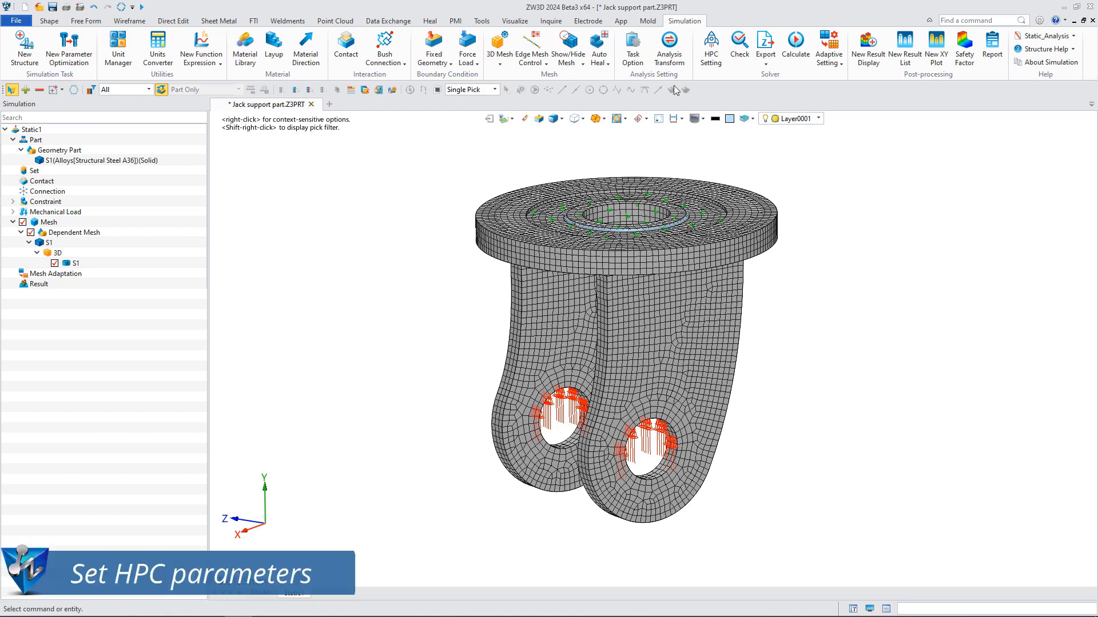
# Set HPC solver acceleration to 20 CPU cores
pyautogui.click(711, 41)
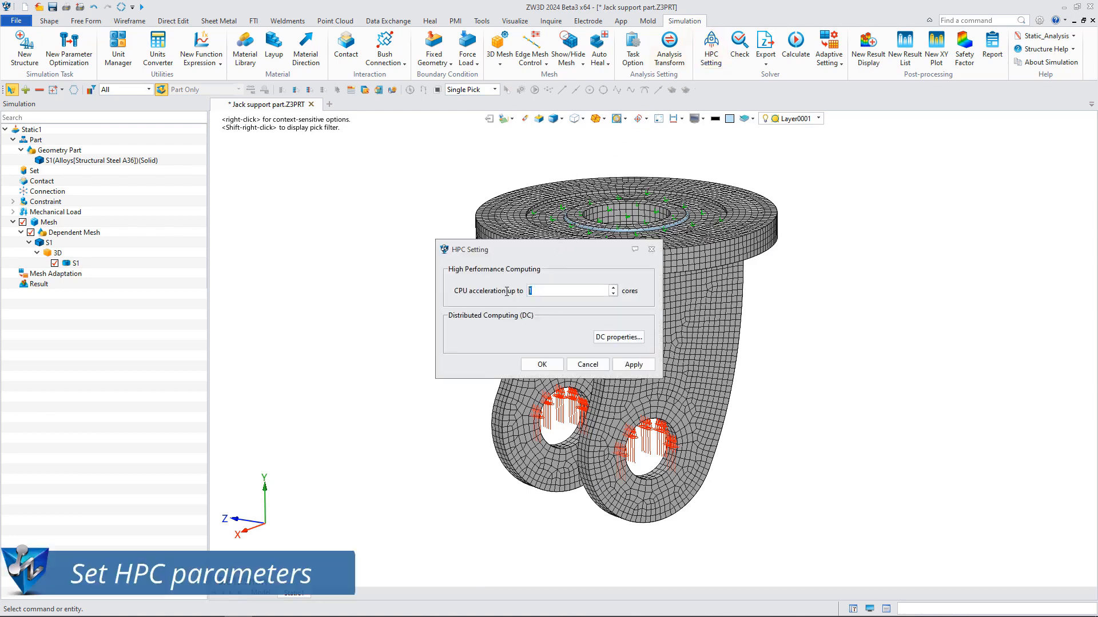
pyautogui.write('20')
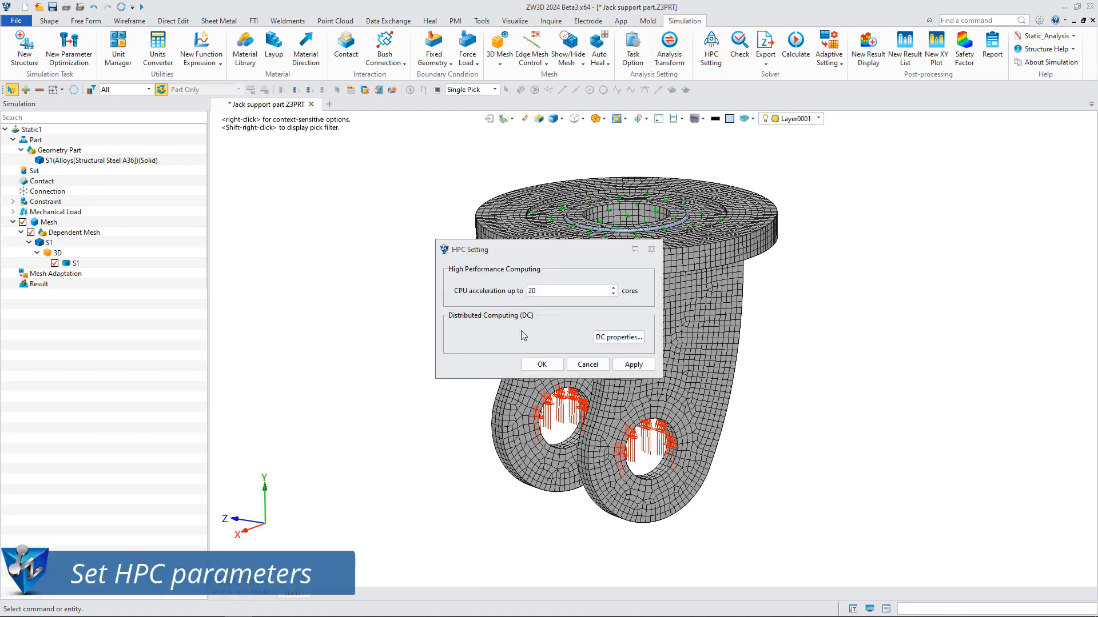
pyautogui.click(542, 365)
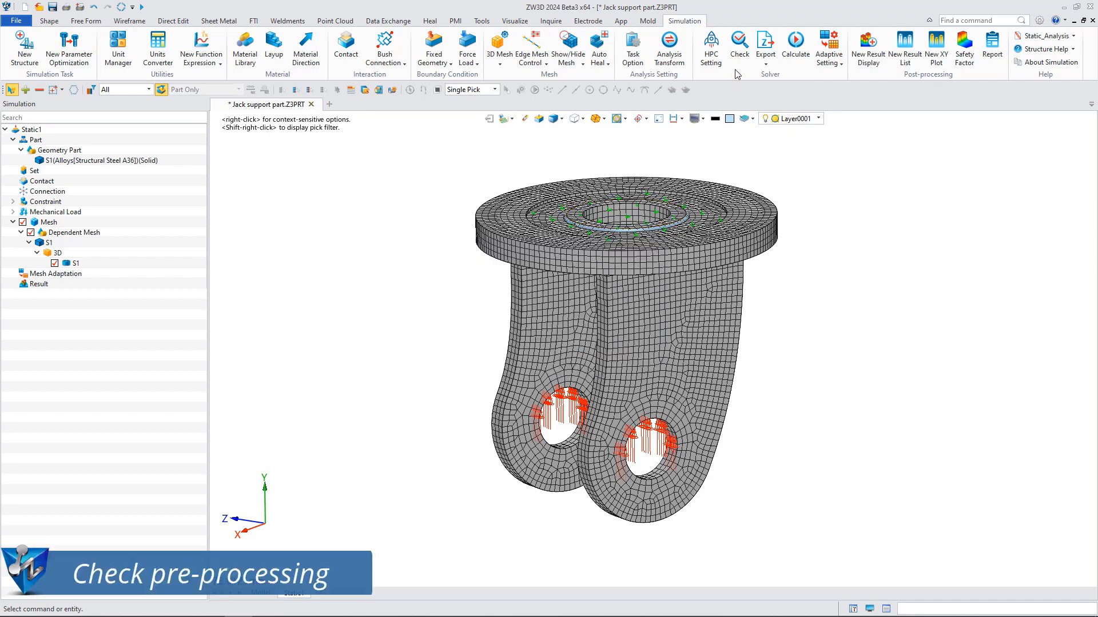
# Check the study for zero errors and run the static solve, giving ~0.012 mm displacement
pyautogui.click(739, 41)
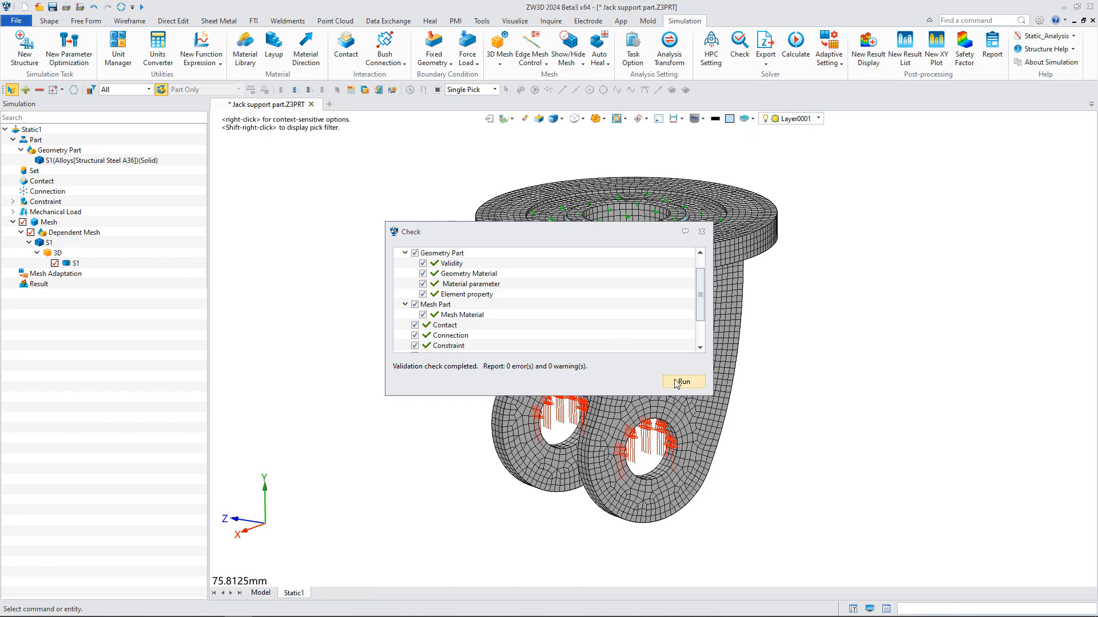
pyautogui.click(684, 382)
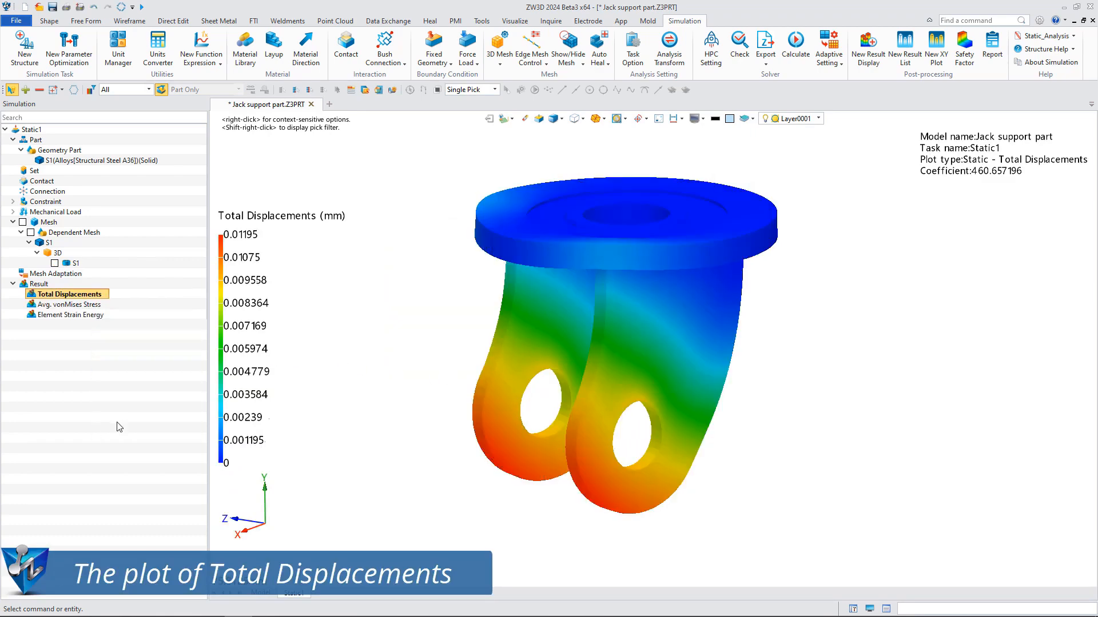
# Play a deformation animation of the Total Displacements result
pyautogui.rightClick(68, 293)
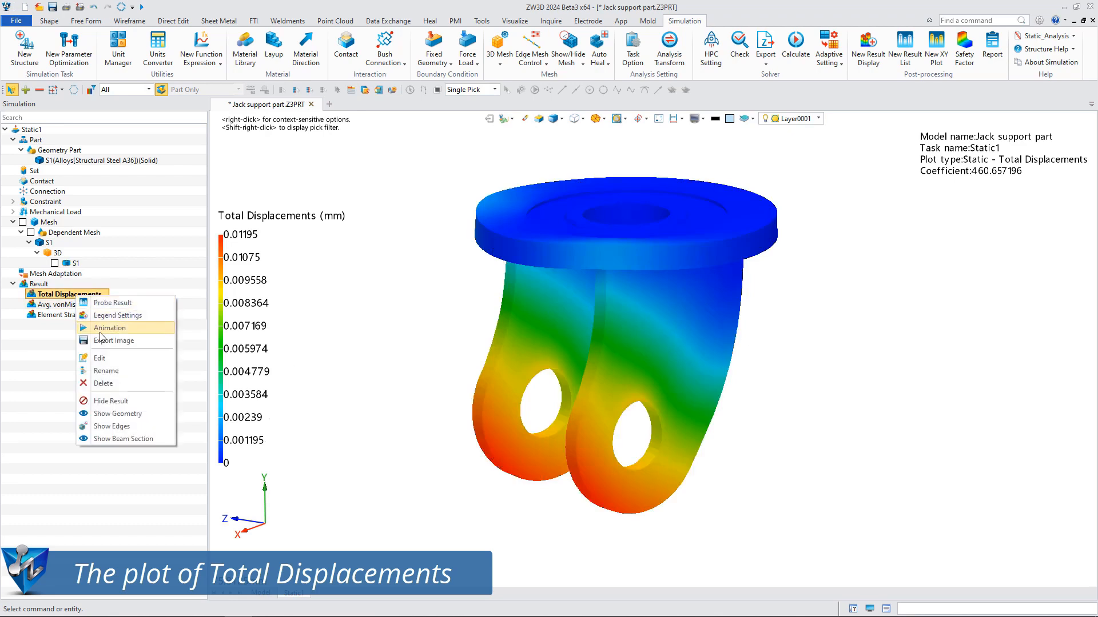
pyautogui.click(109, 328)
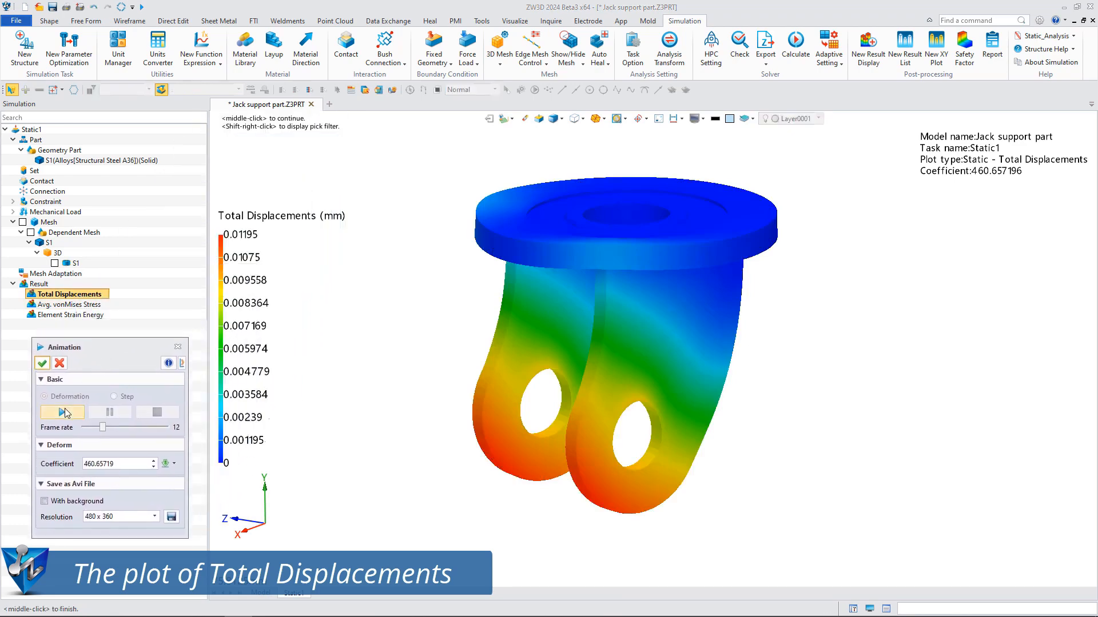
pyautogui.click(61, 413)
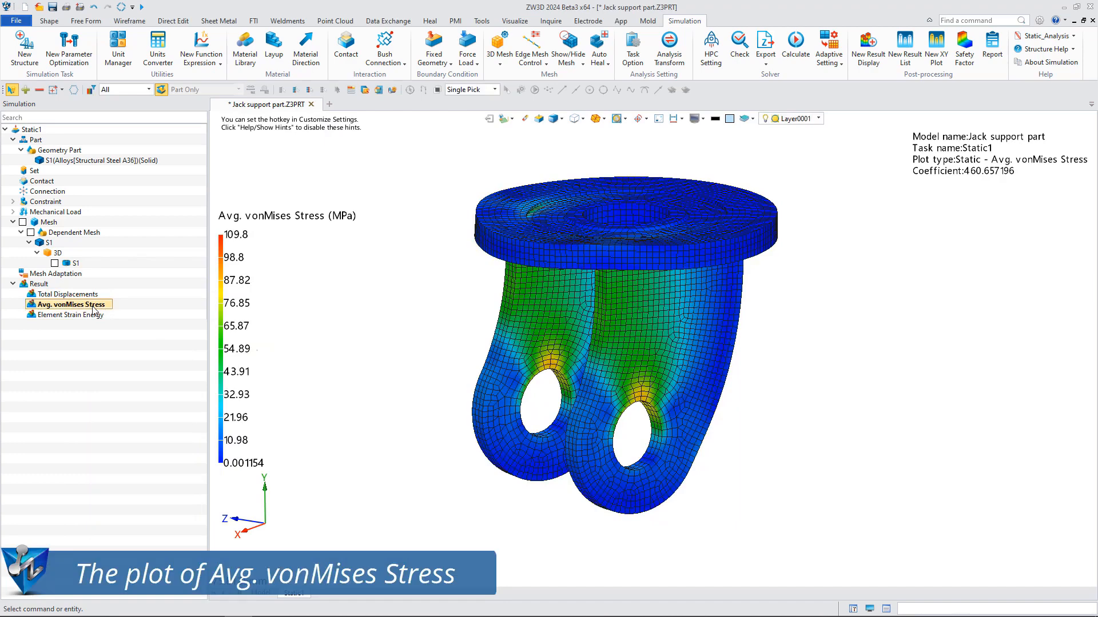
# Probe von Mises stress at the maximum and a node above the right hole (~83.2 MPa)
pyautogui.rightClick(68, 304)
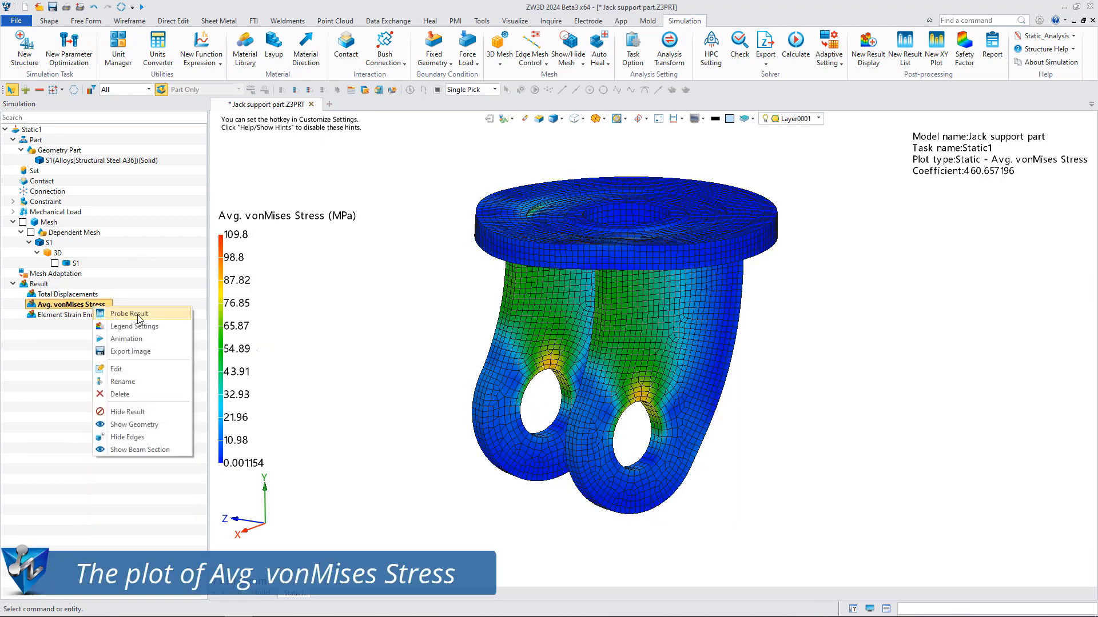
pyautogui.click(128, 313)
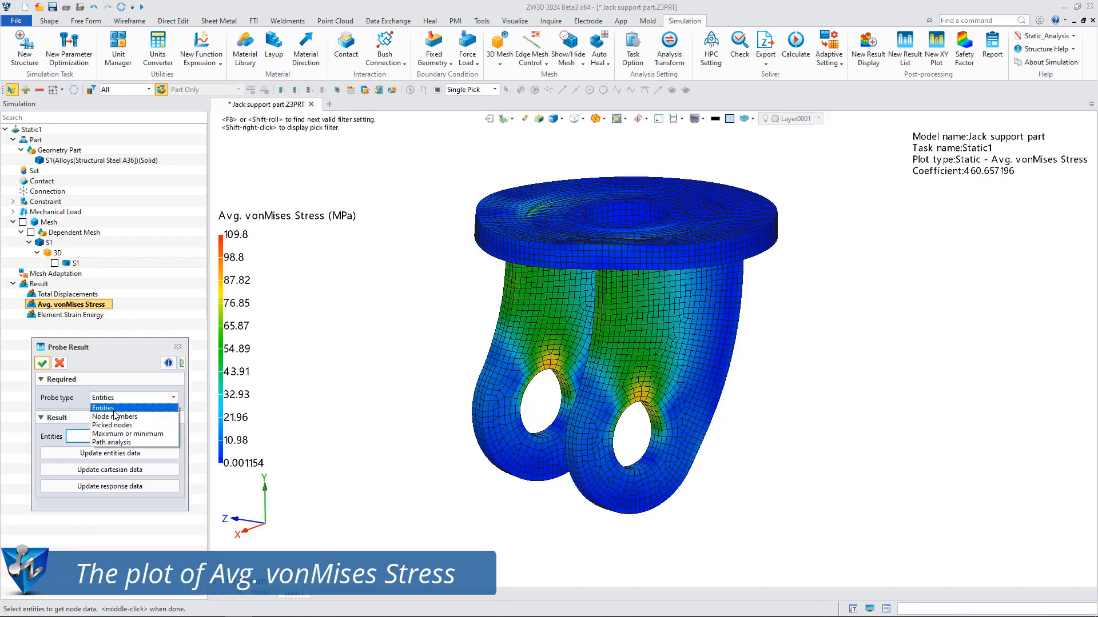
pyautogui.click(131, 434)
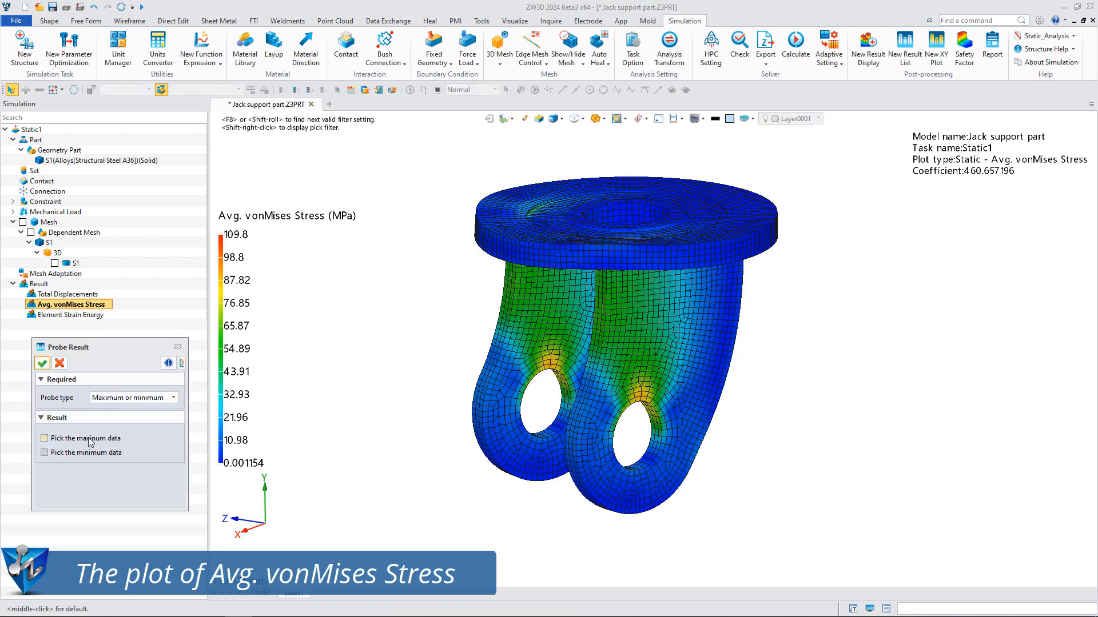
pyautogui.click(44, 453)
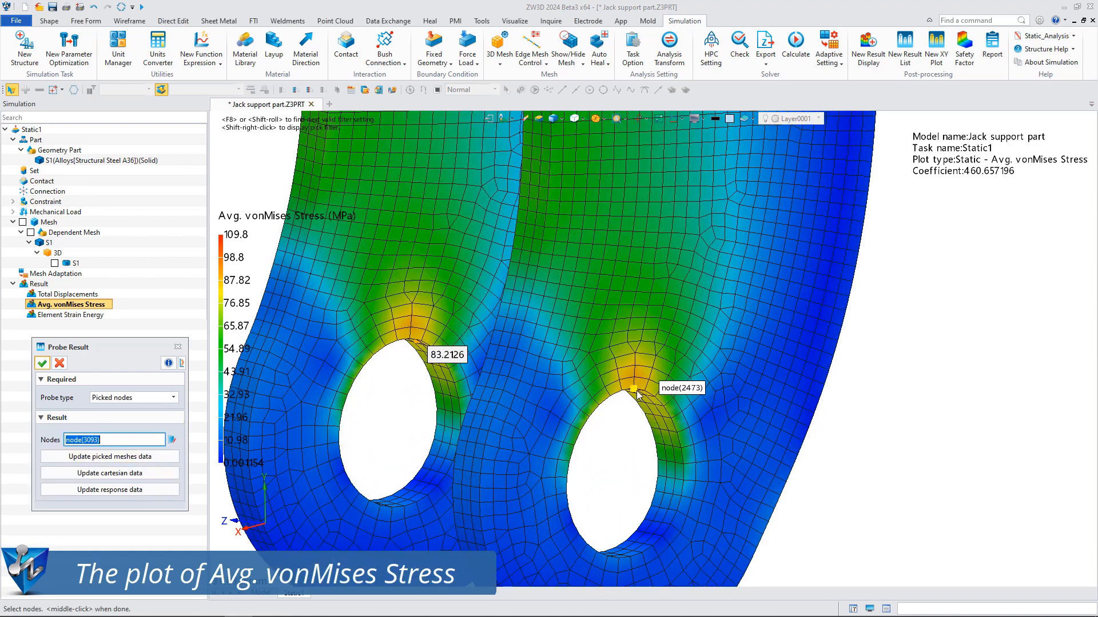
pyautogui.click(676, 433)
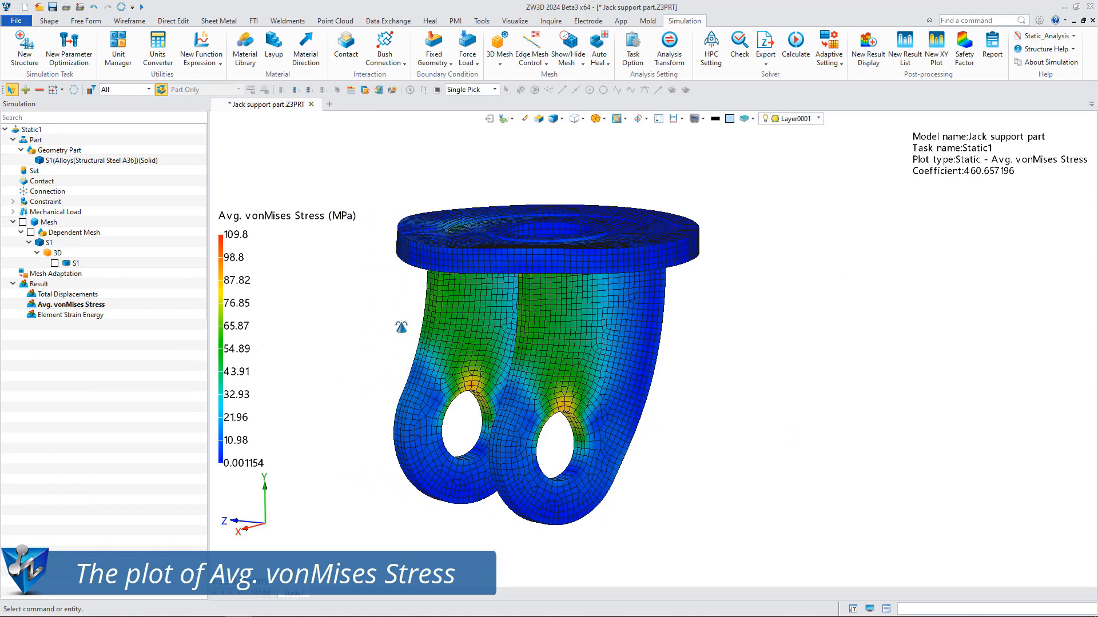
# Add a Constant Amplitude fatigue study, Constant Amplitude1, alongside Static1
pyautogui.click(21, 47)
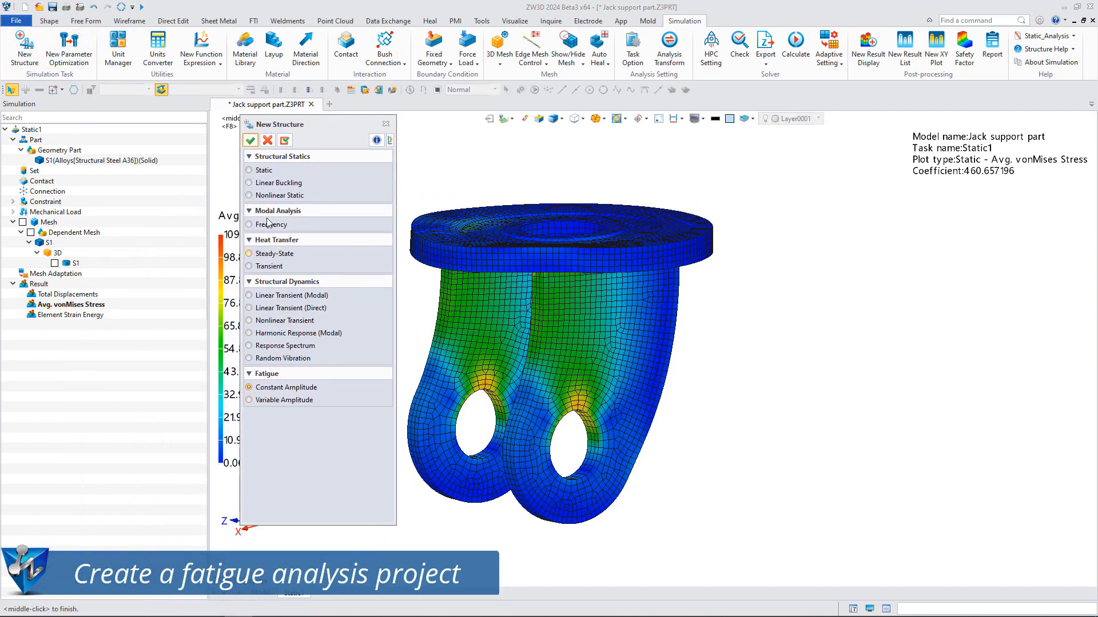
pyautogui.click(250, 140)
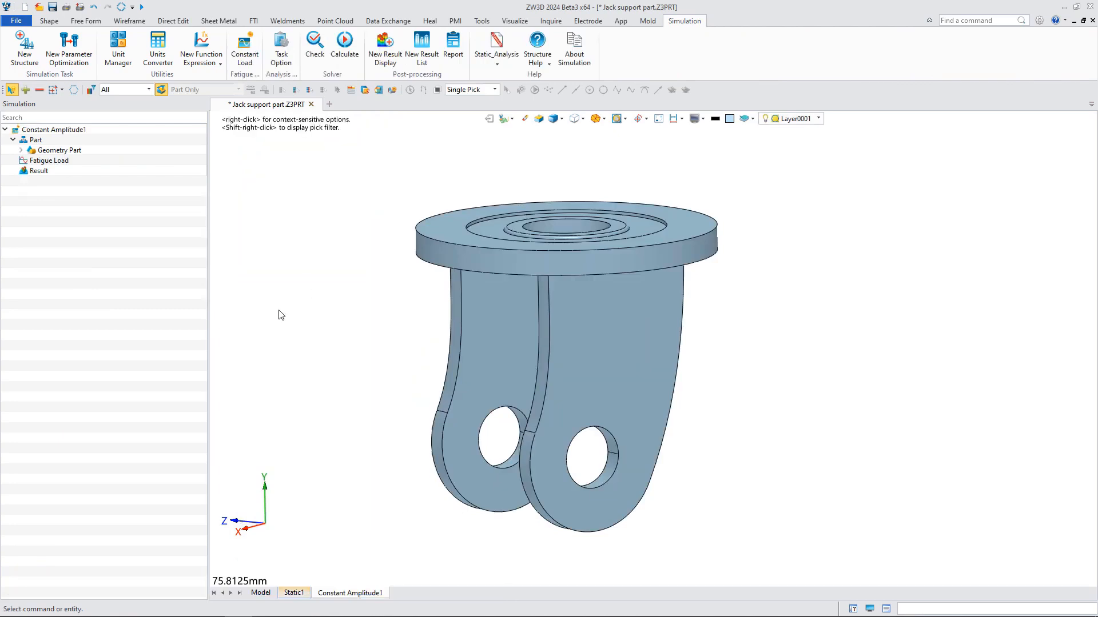
# Set the fatigue load to 3000 periods from Static1, max 2.5, min -2.5
pyautogui.doubleClick(48, 161)
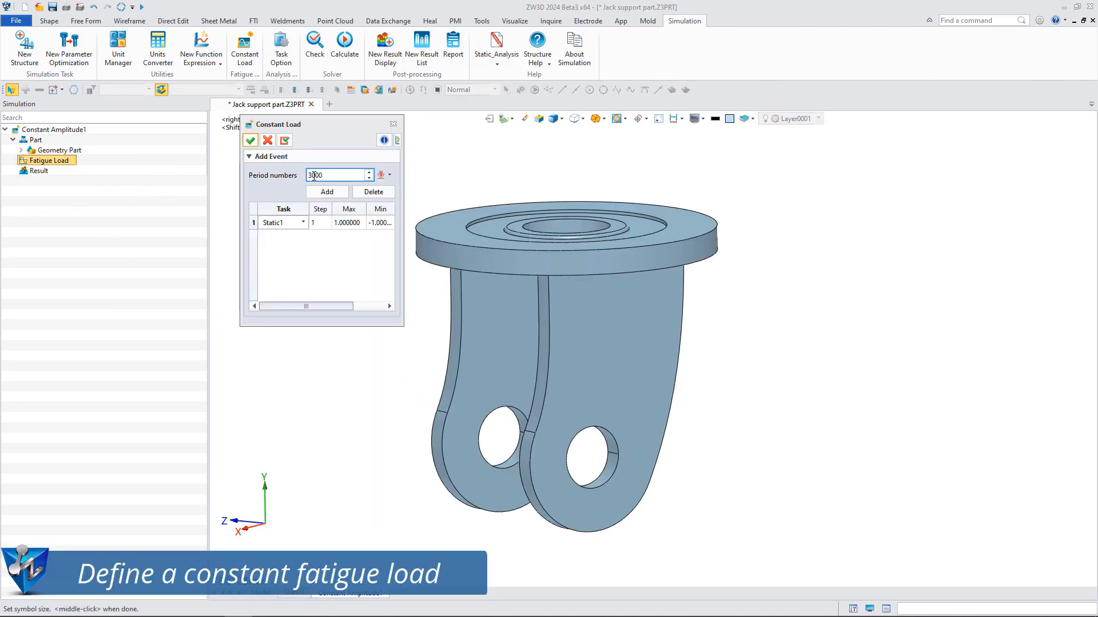
pyautogui.click(302, 222)
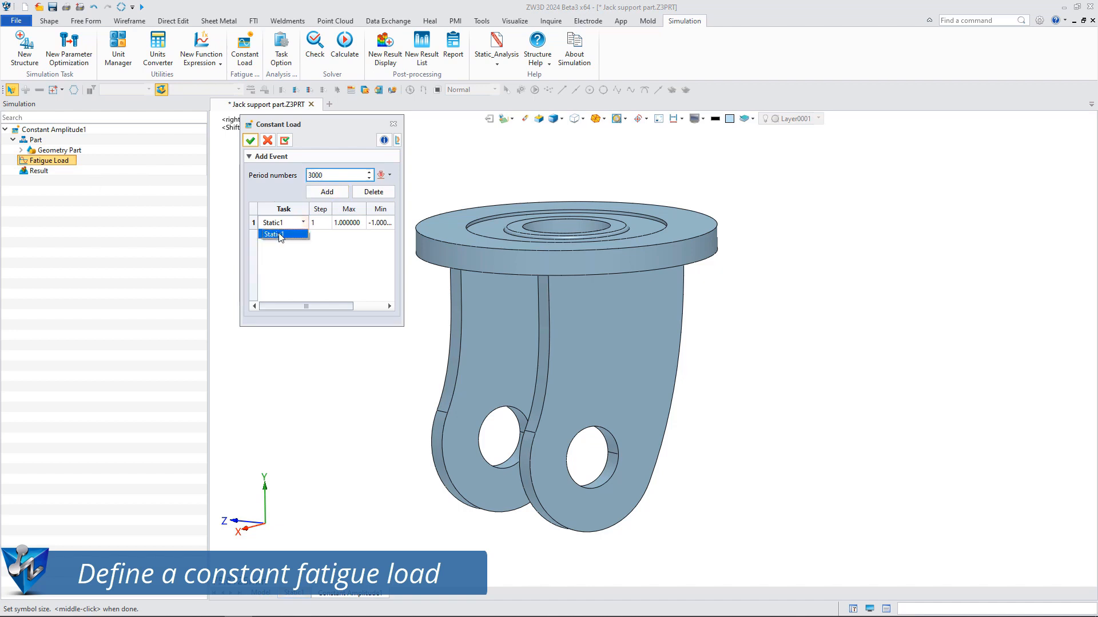
pyautogui.click(347, 222)
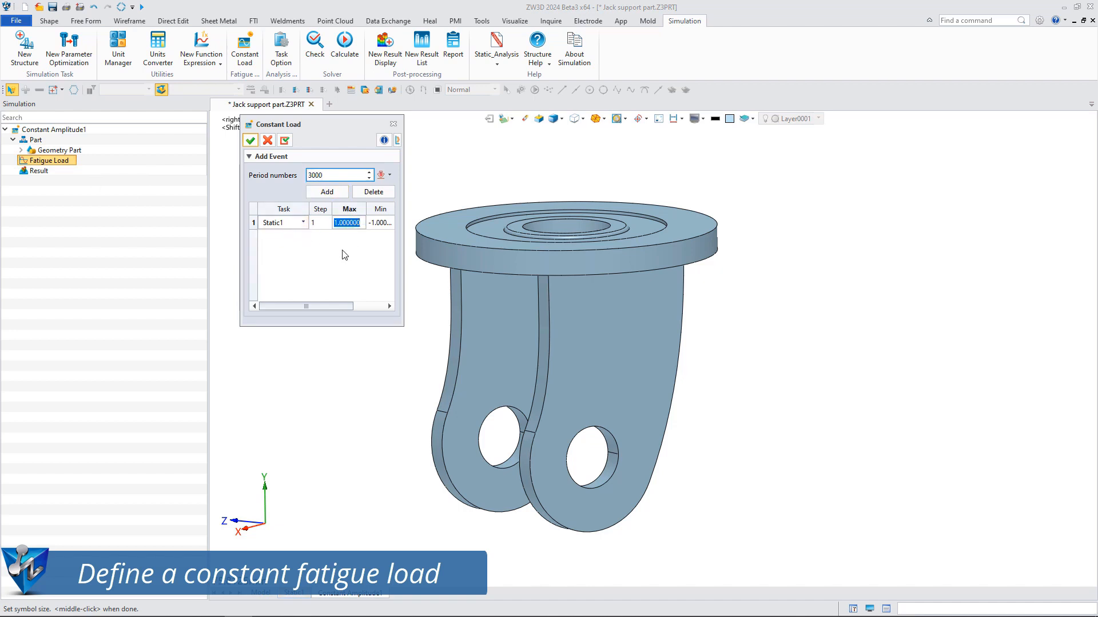
pyautogui.write('2.5')
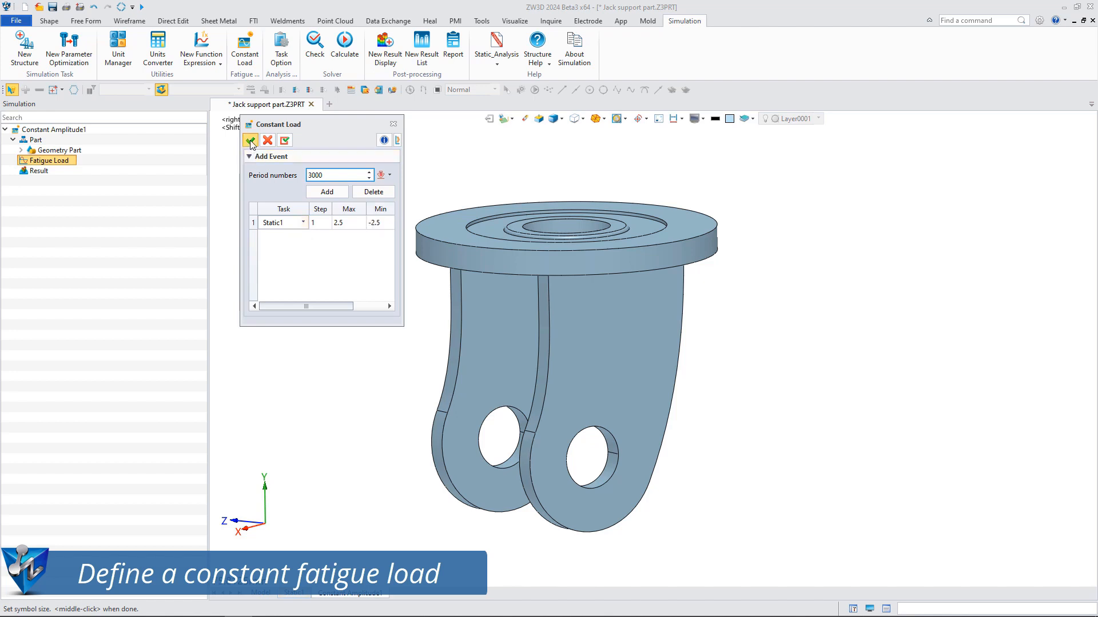
pyautogui.click(250, 140)
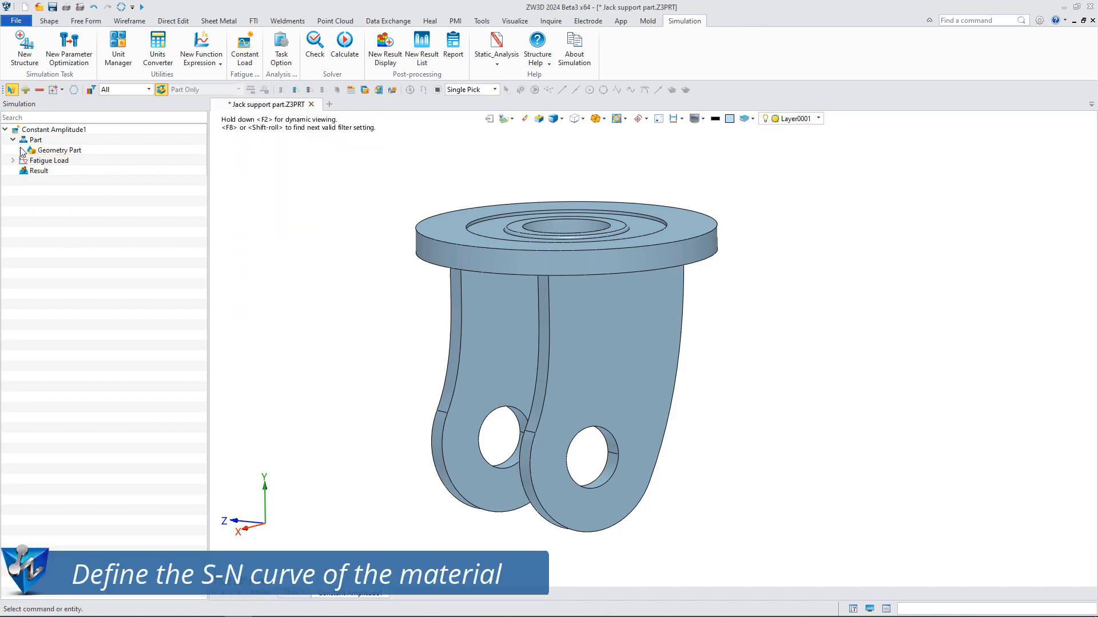
# Derive Structural Steel A36's S-N curve from elasticity modulus using ASME austenitic steel curves
pyautogui.rightClick(45, 161)
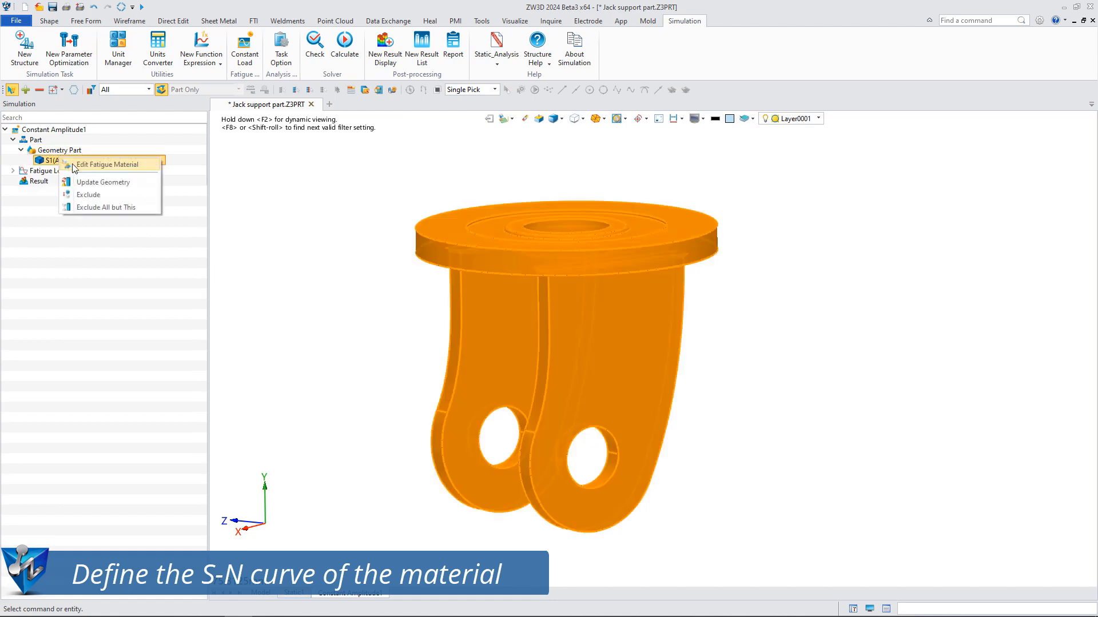
pyautogui.click(112, 164)
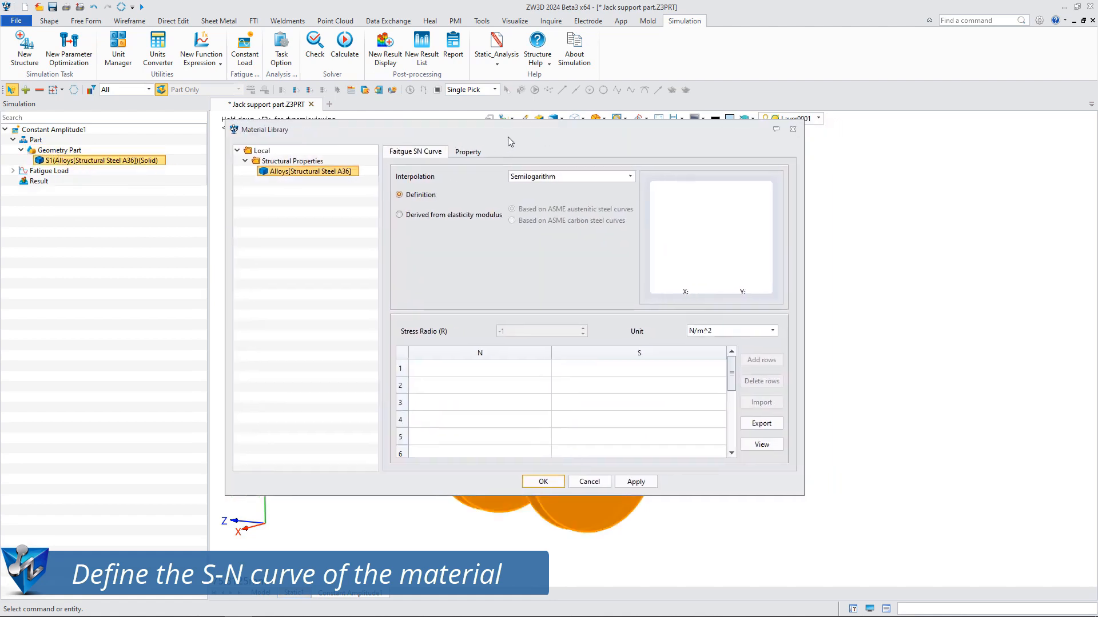
pyautogui.click(396, 214)
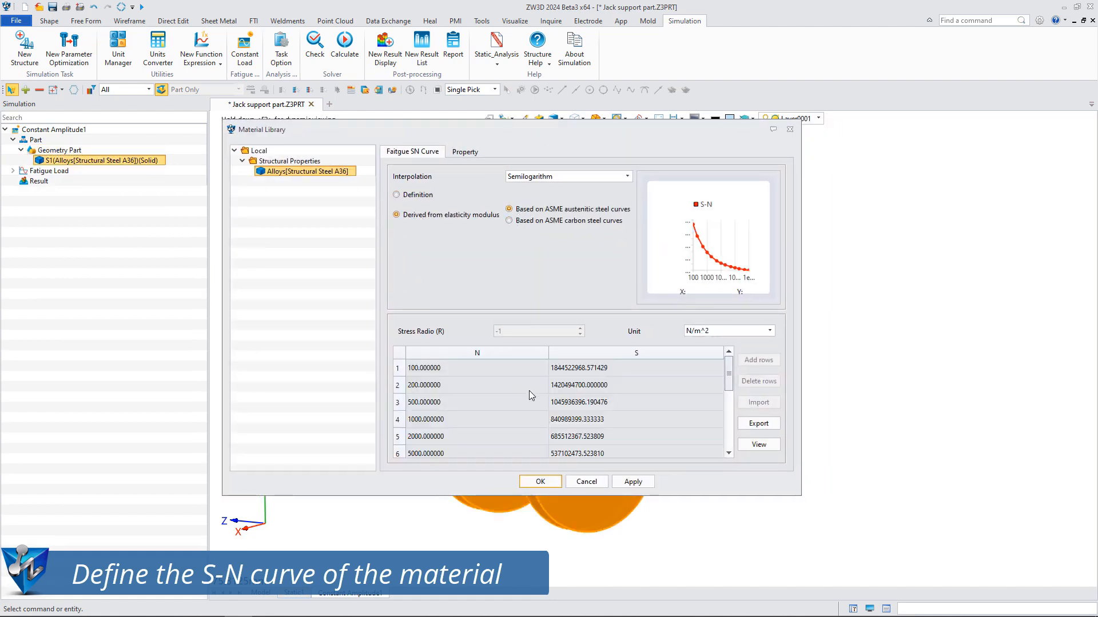
pyautogui.scroll(-3)
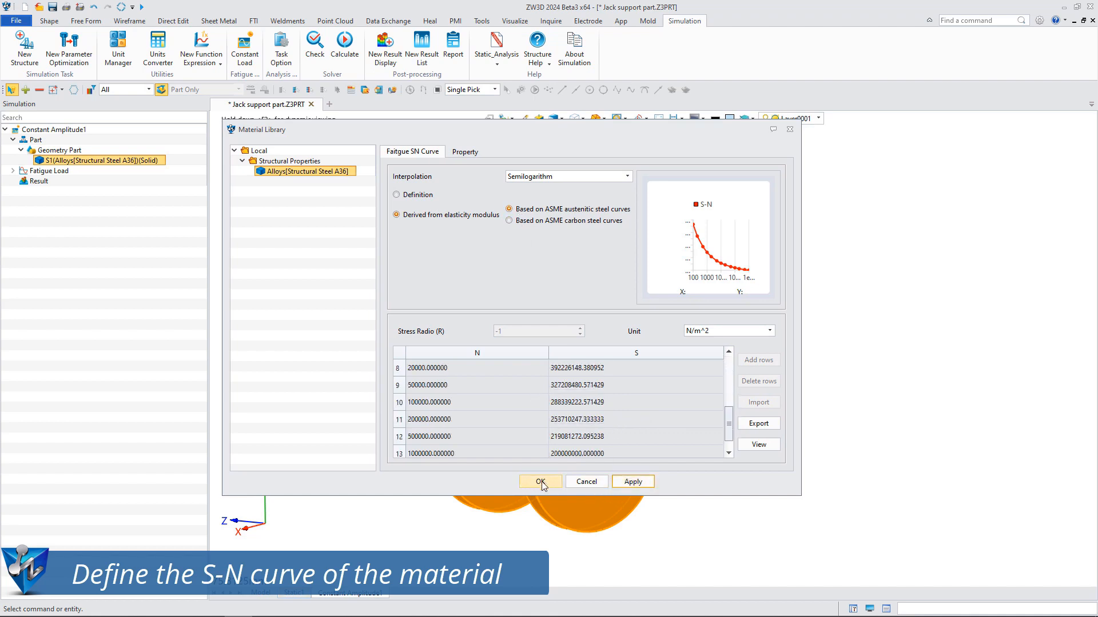
pyautogui.click(540, 482)
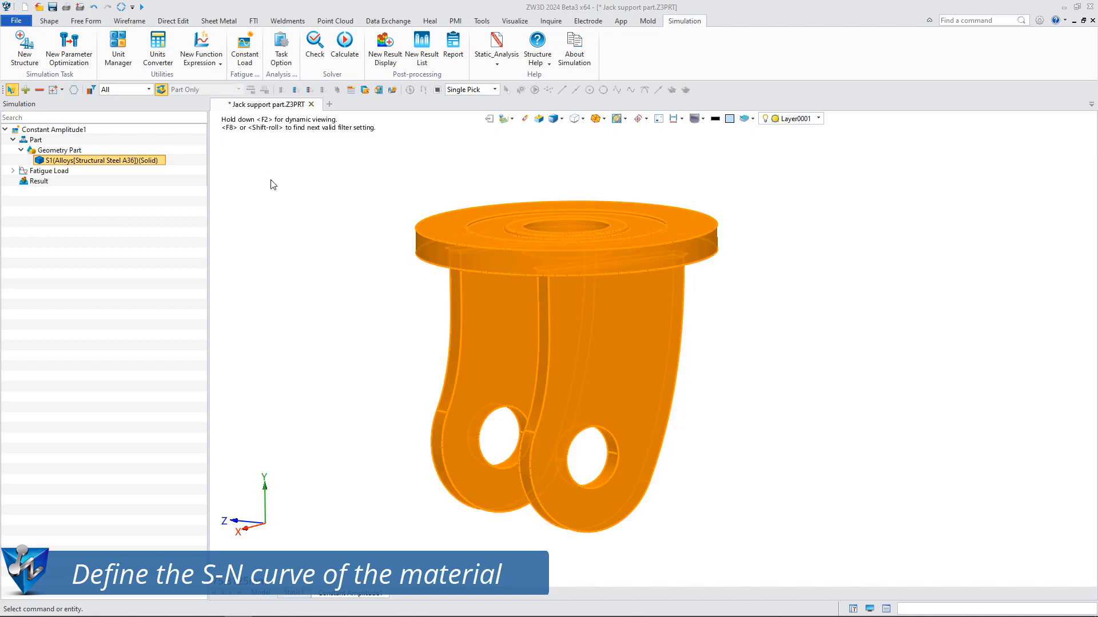
# Use von Mises stress, Gerber correction, 0.8 strength reduction factor and 1e+7 infinite life
pyautogui.click(281, 45)
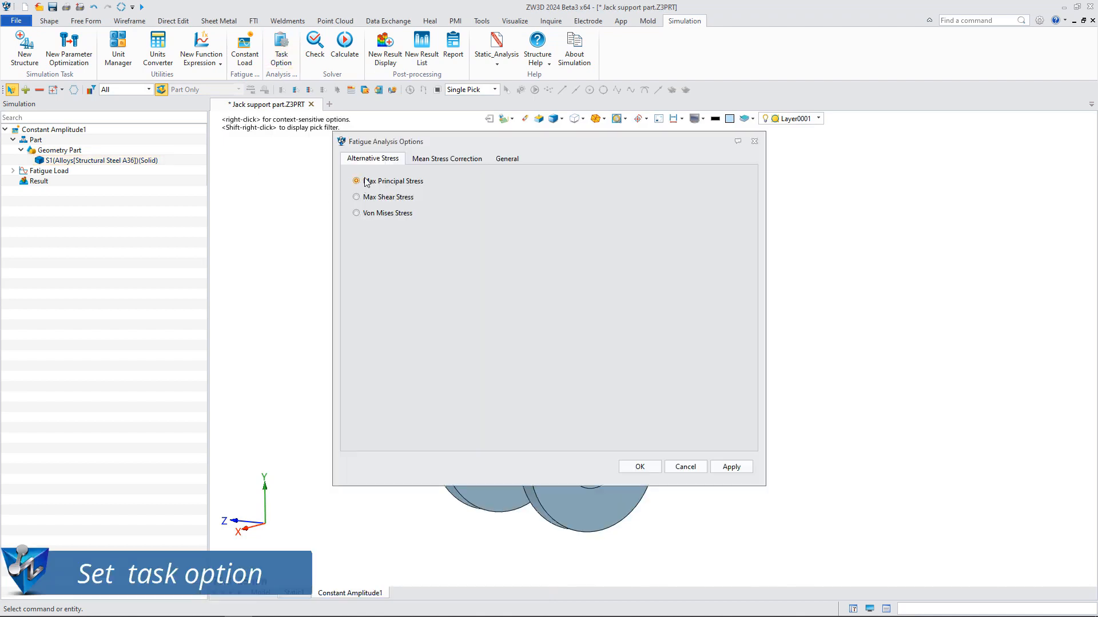
pyautogui.click(356, 214)
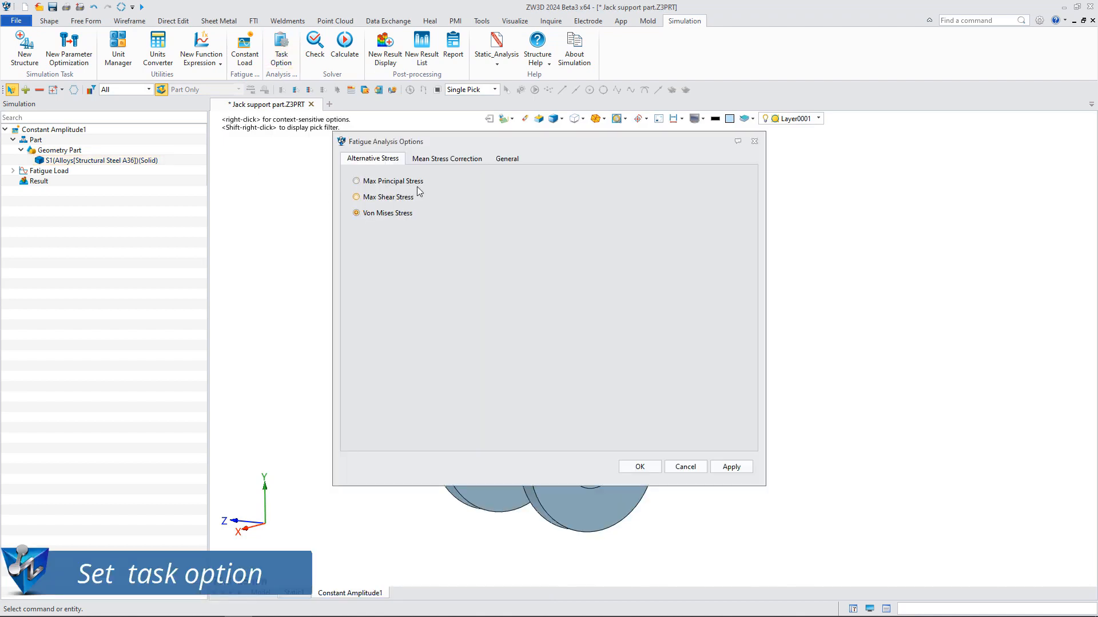
pyautogui.click(446, 158)
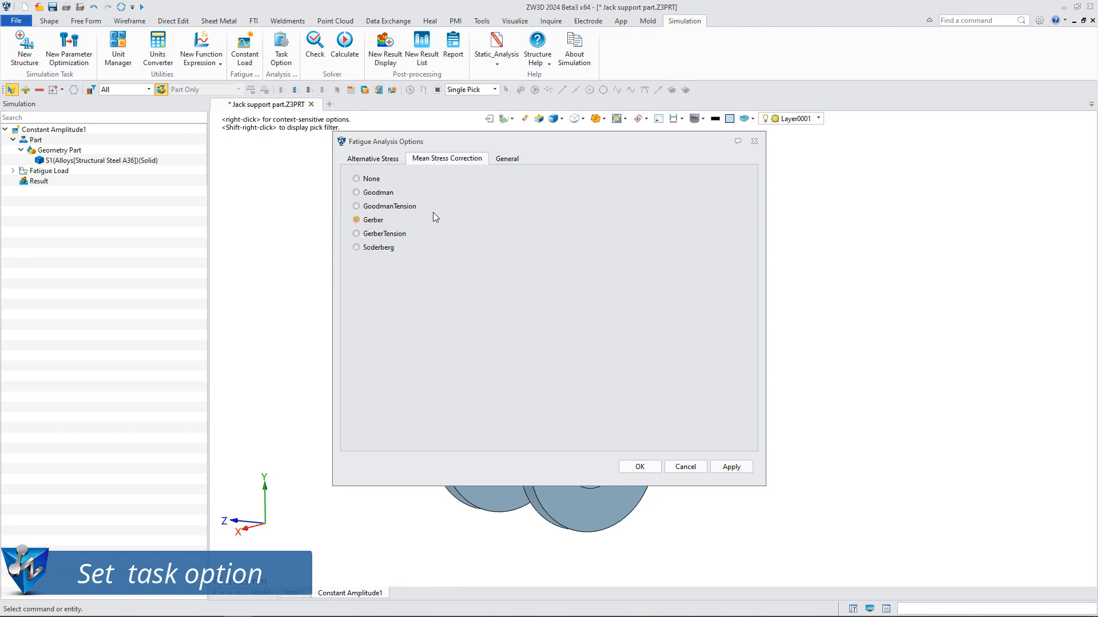
pyautogui.click(506, 159)
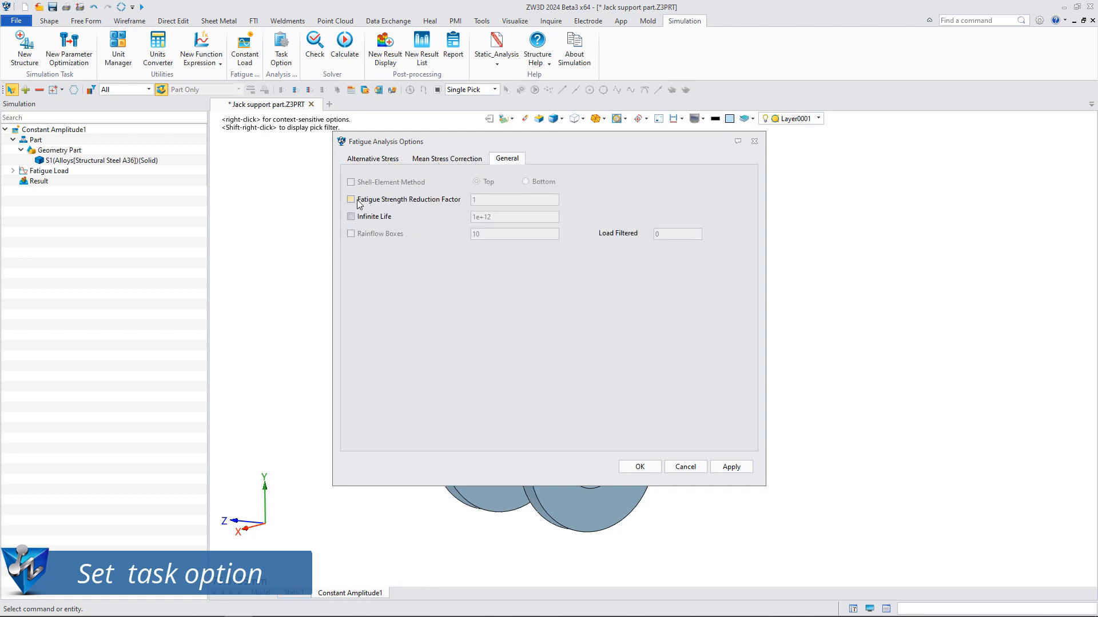
pyautogui.click(350, 199)
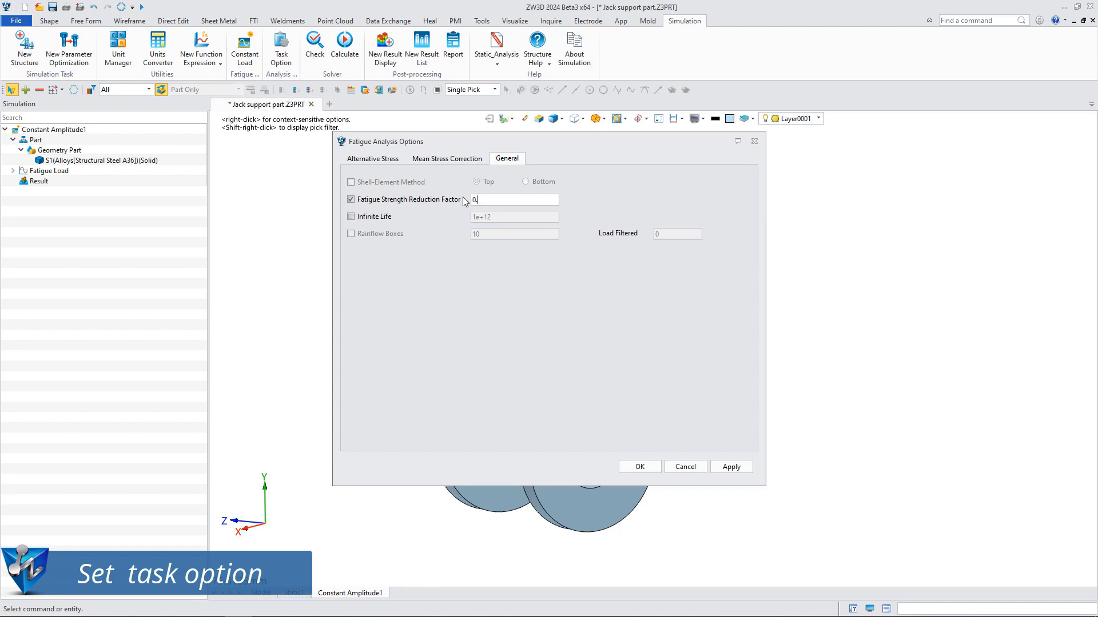
pyautogui.click(351, 217)
pyautogui.write('7')
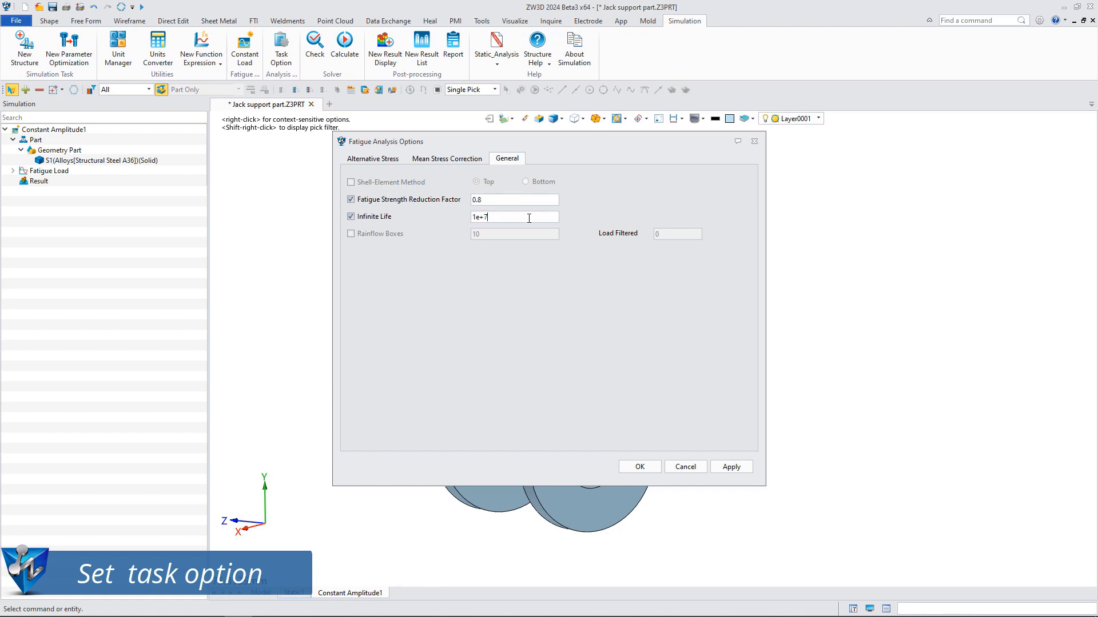
pyautogui.click(639, 467)
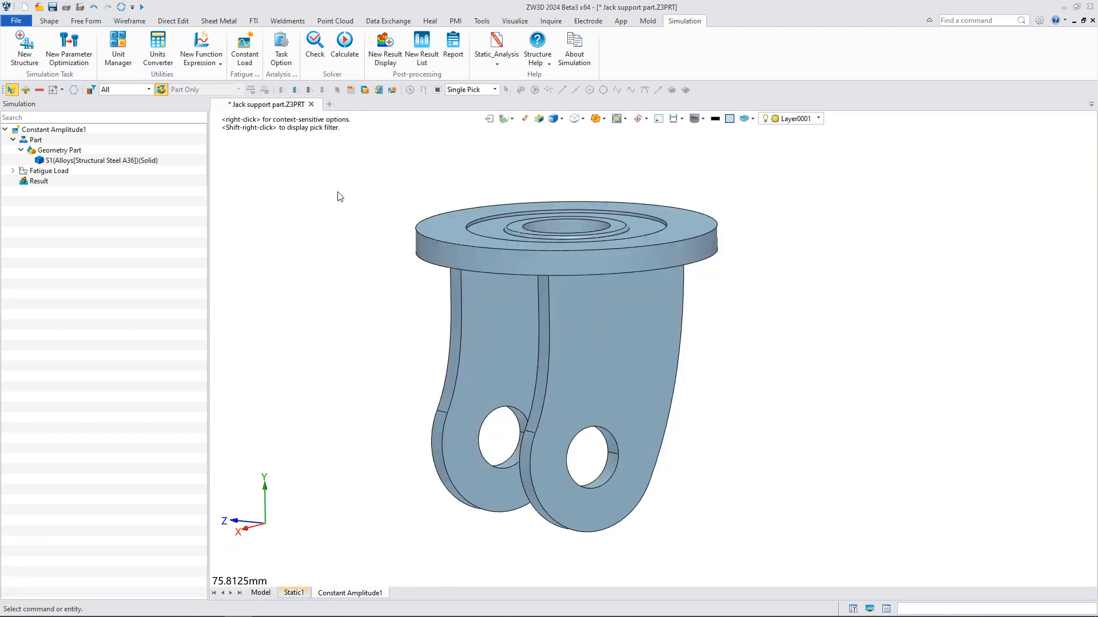
# Calculate the fatigue study and hide mesh edges on the Fatigue Damage plot
pyautogui.click(345, 43)
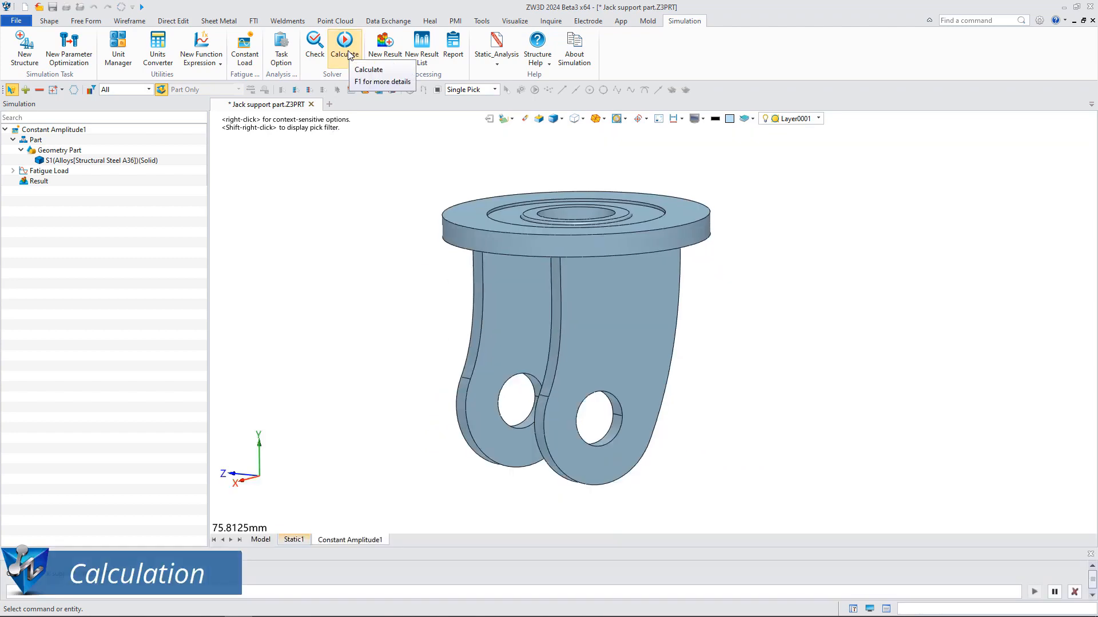
pyautogui.click(344, 41)
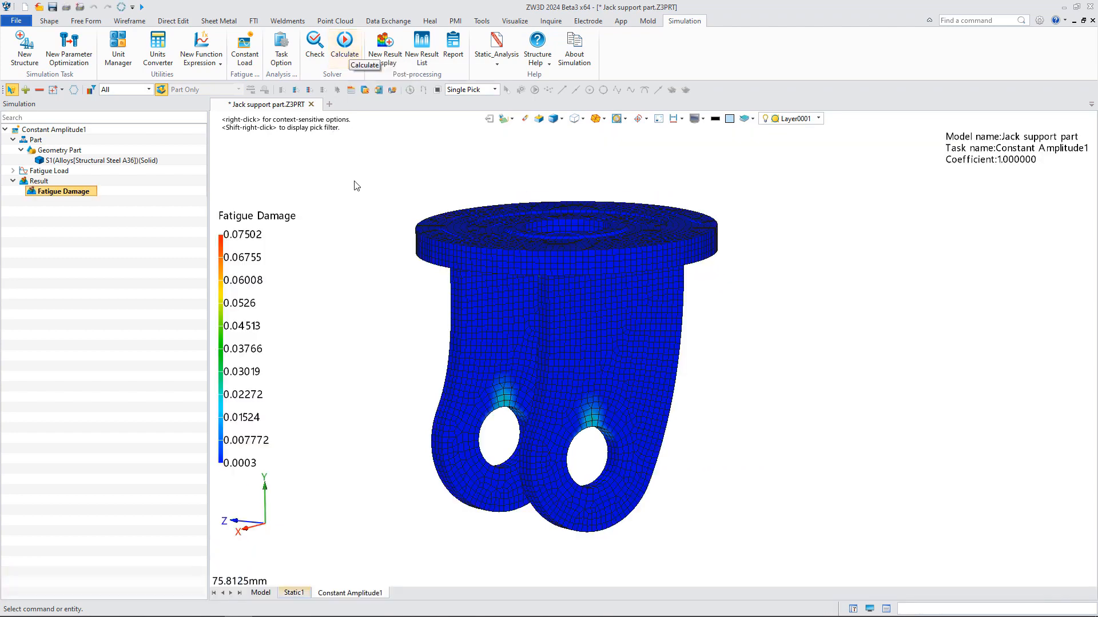
pyautogui.rightClick(58, 191)
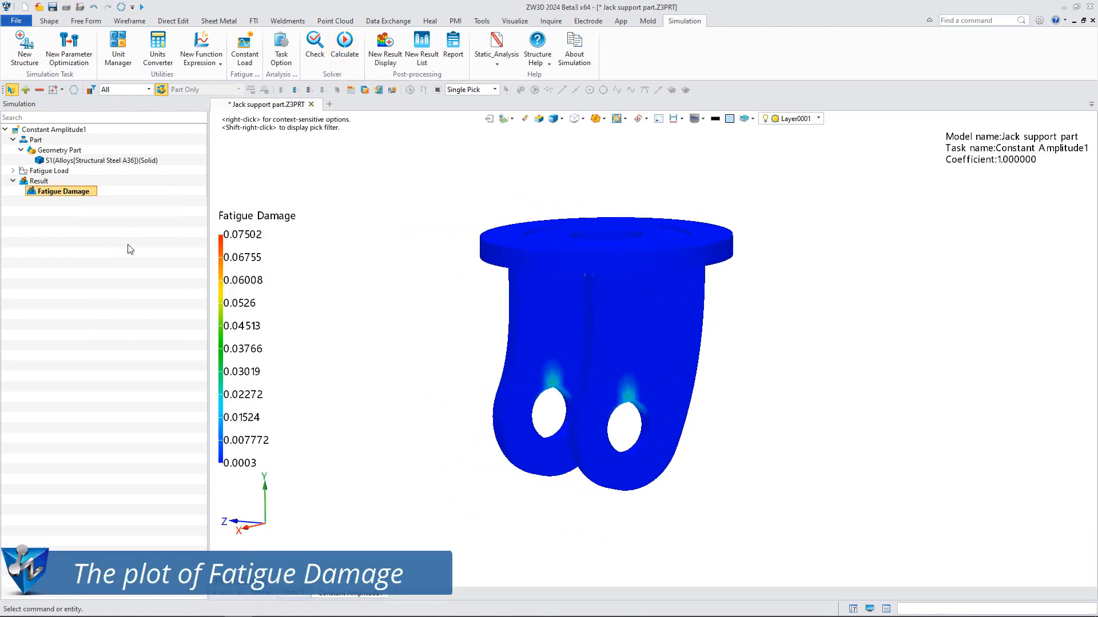
# Add a Fatigue Life result display and hide its mesh edges
pyautogui.rightClick(38, 181)
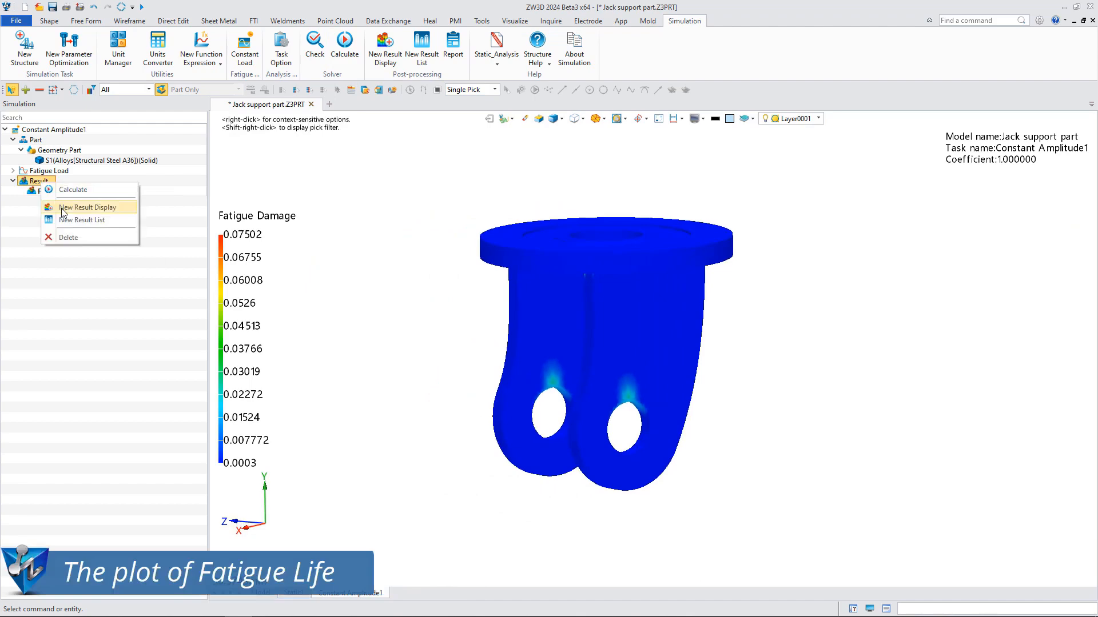
pyautogui.click(87, 207)
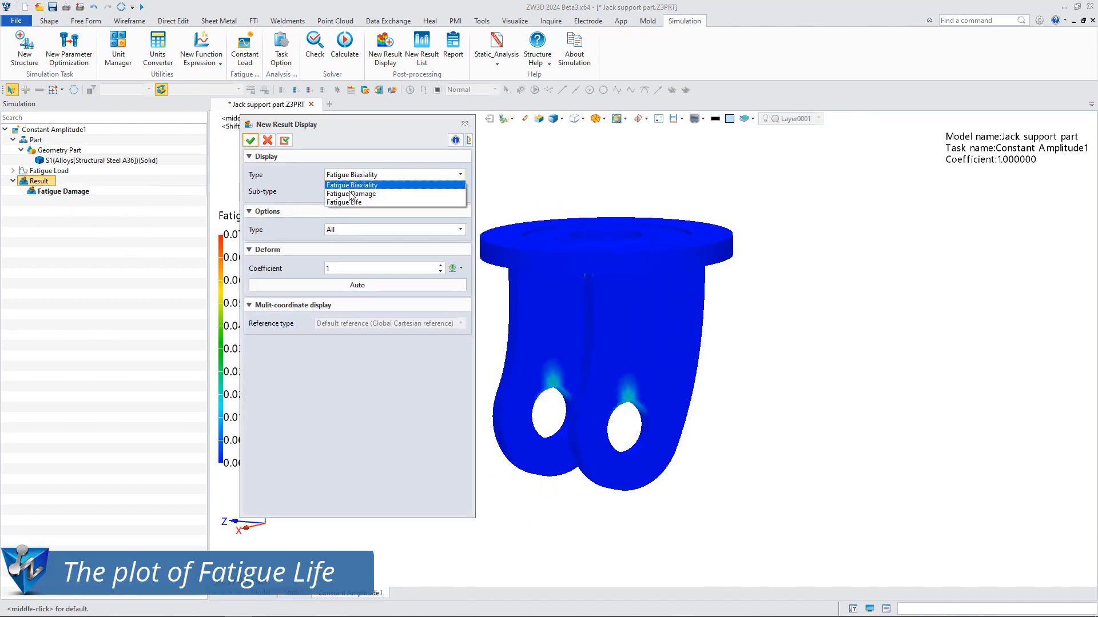
pyautogui.click(344, 202)
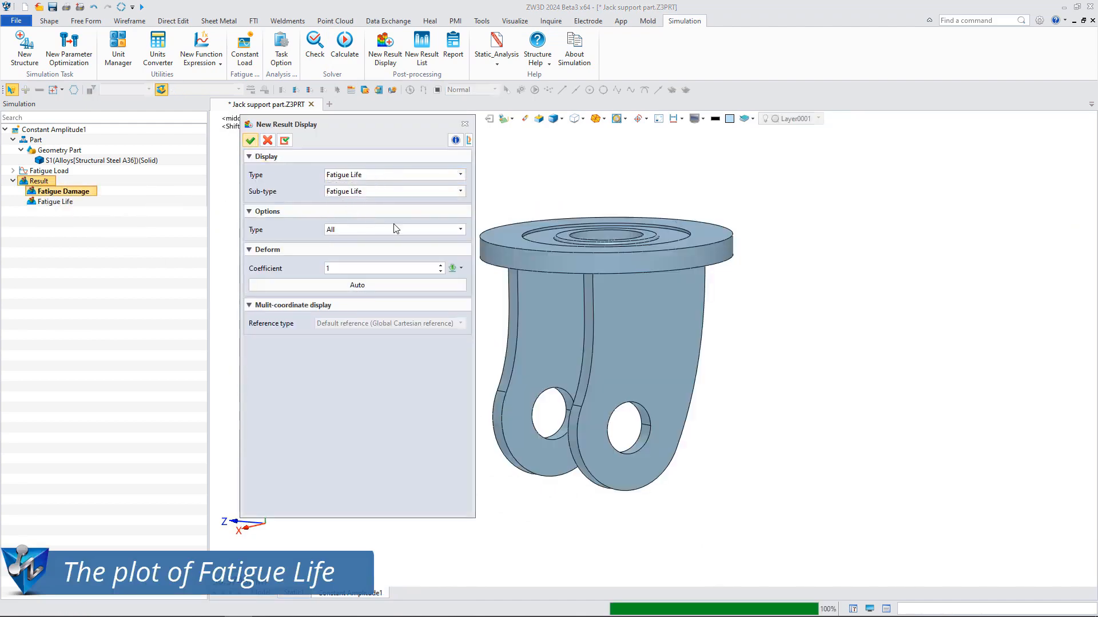
pyautogui.click(250, 140)
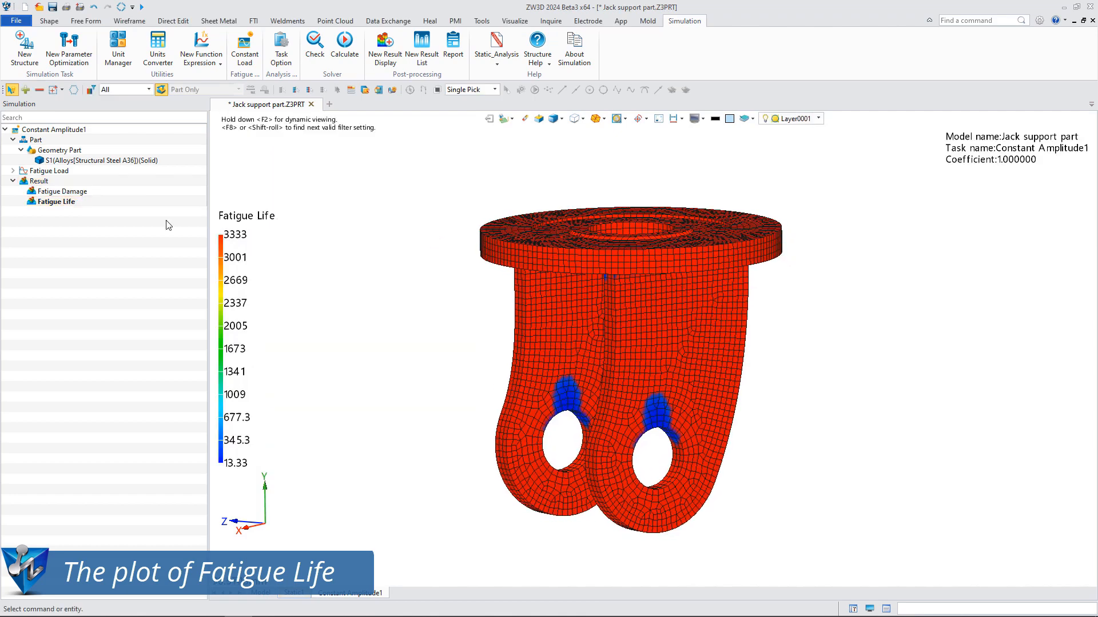
pyautogui.rightClick(56, 202)
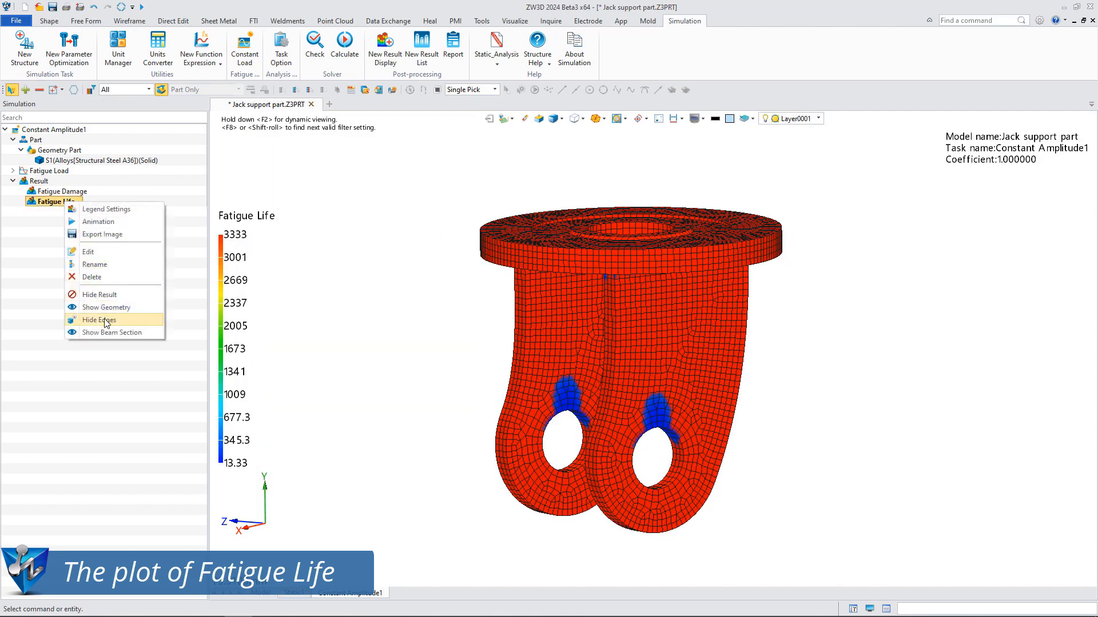
pyautogui.click(99, 320)
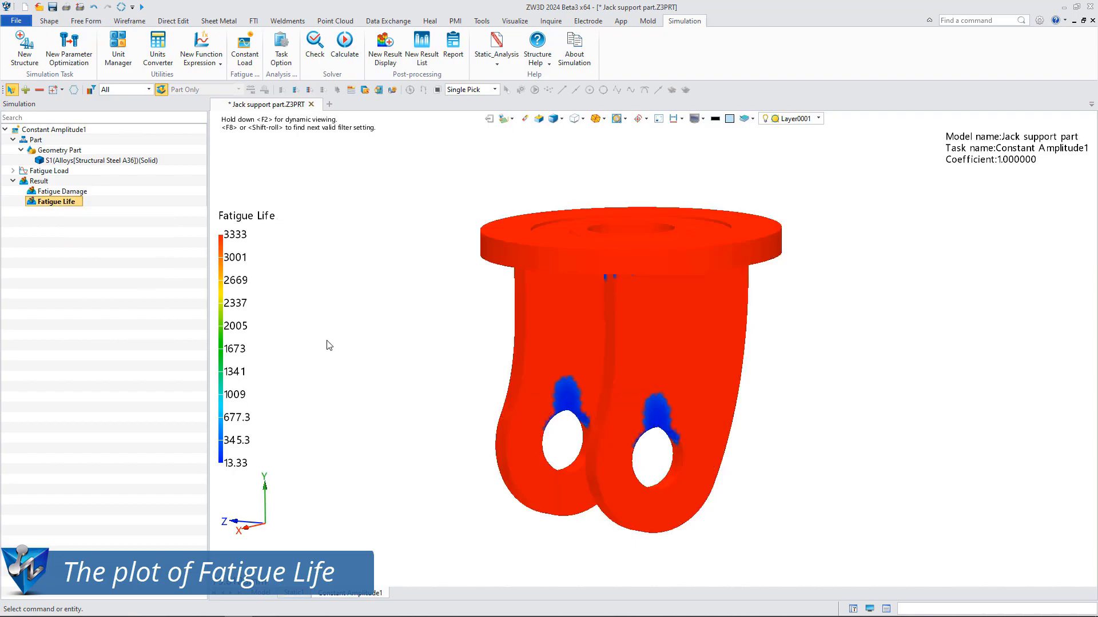